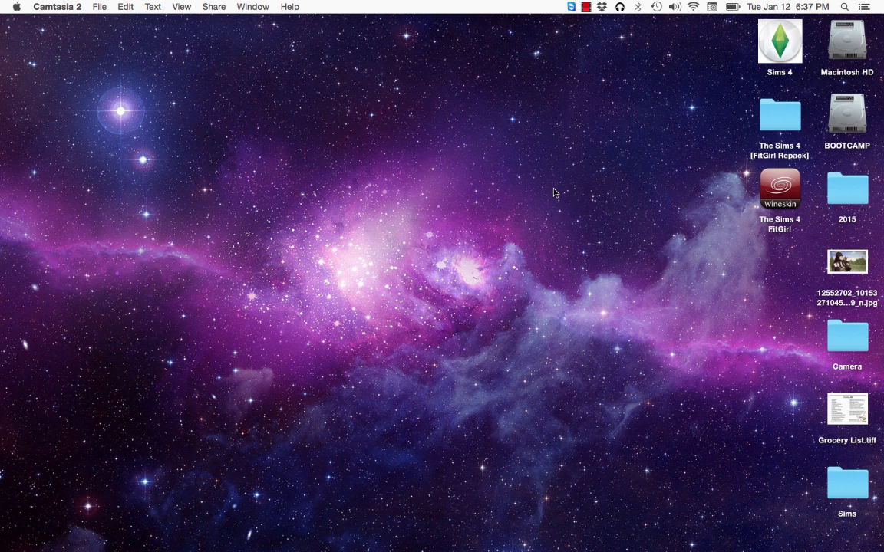
mouse_move(534, 147)
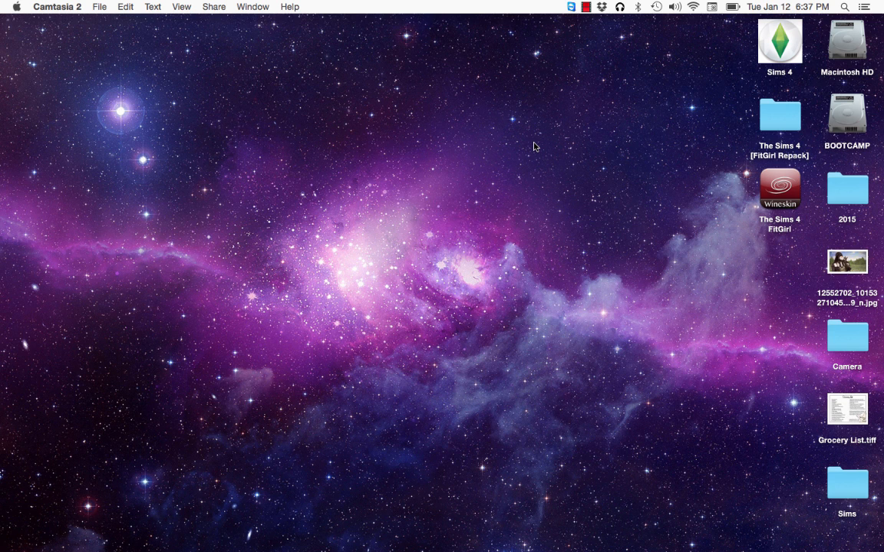
mouse_move(369, 155)
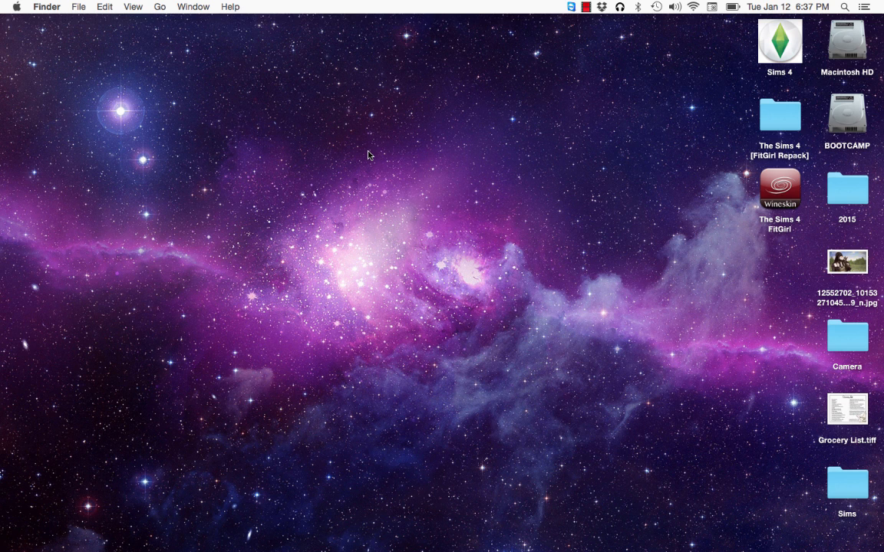
mouse_move(369, 322)
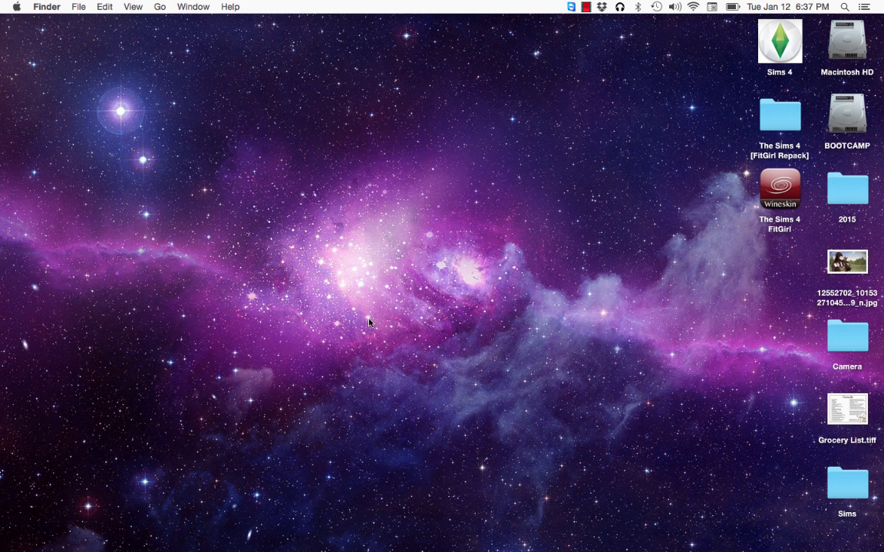
mouse_move(669, 163)
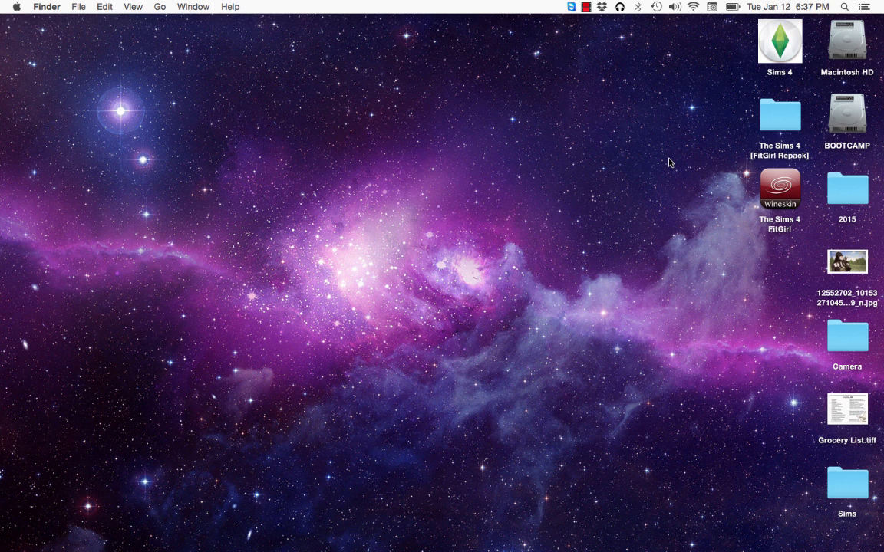
mouse_move(384, 275)
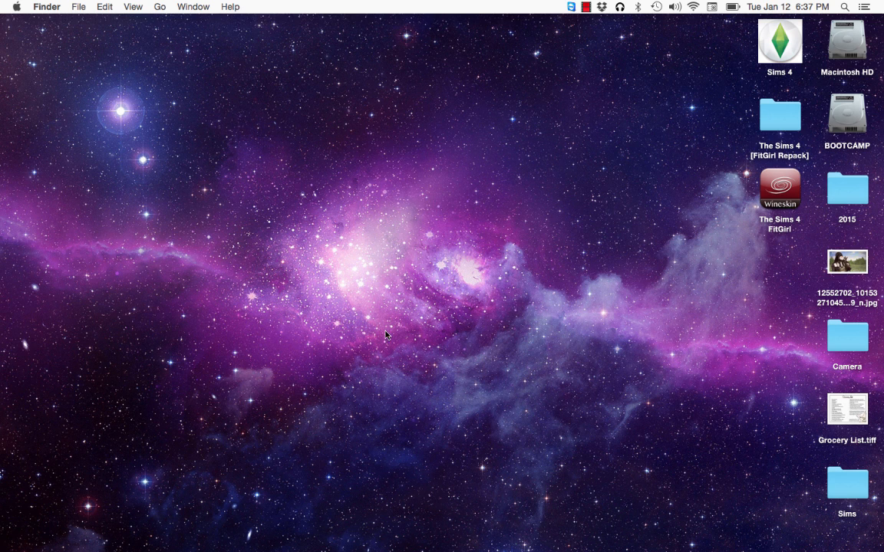
mouse_move(402, 269)
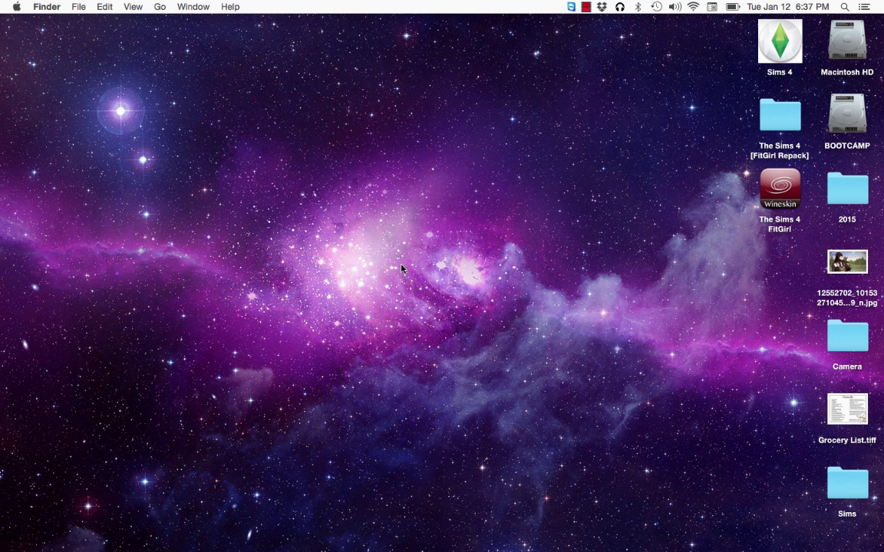
mouse_move(442, 218)
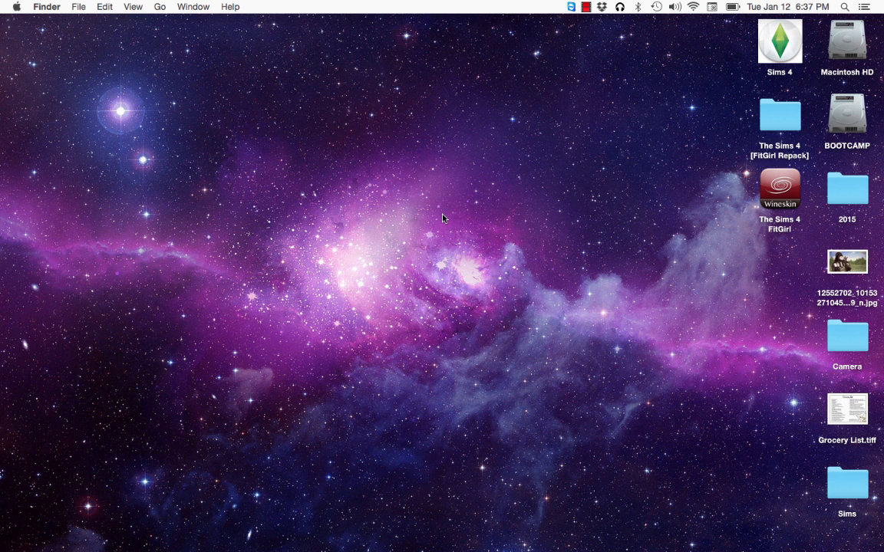
mouse_move(193, 73)
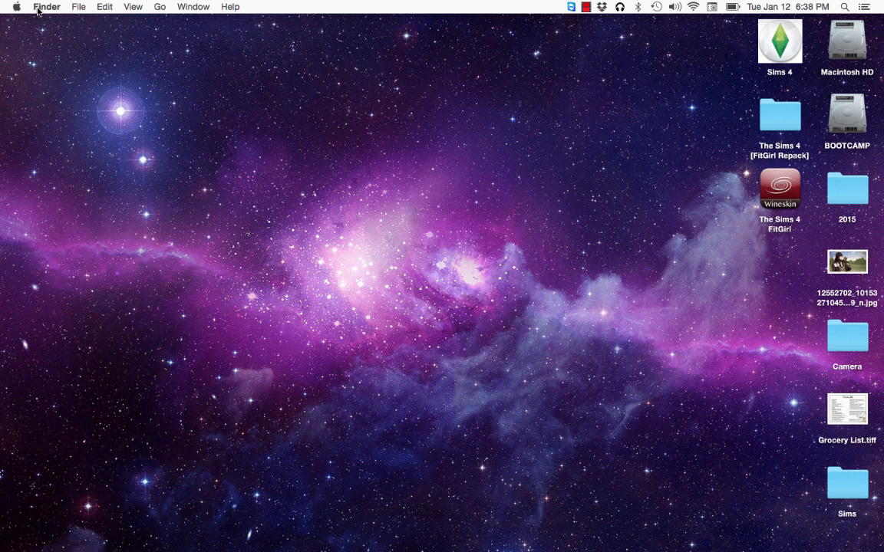
mouse_move(98, 29)
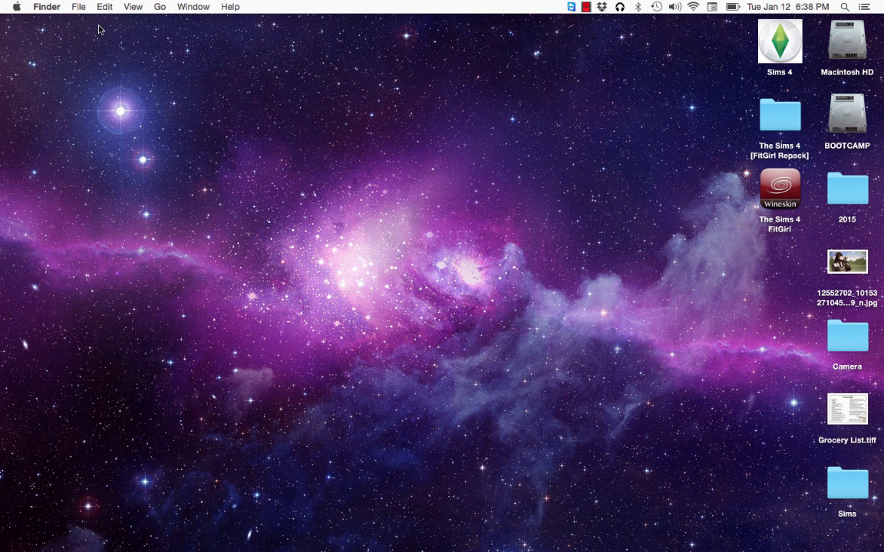
mouse_move(83, 9)
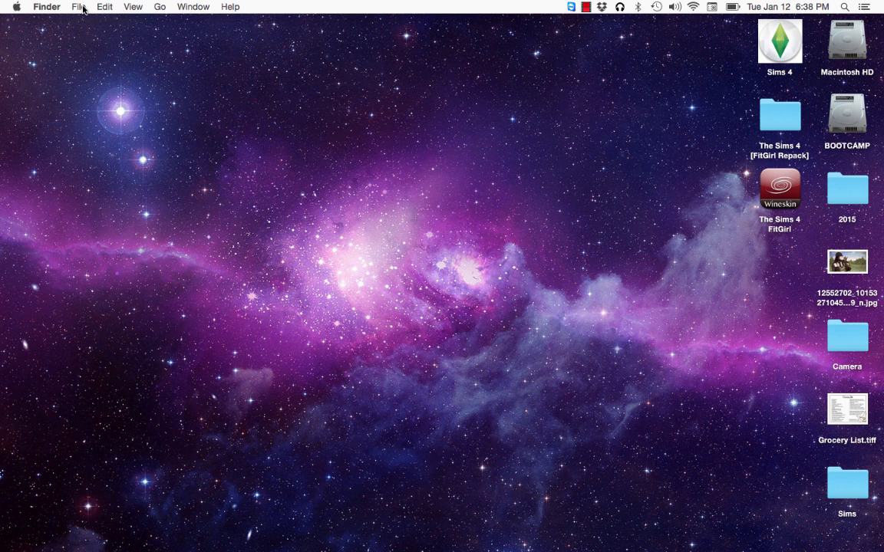
mouse_move(263, 4)
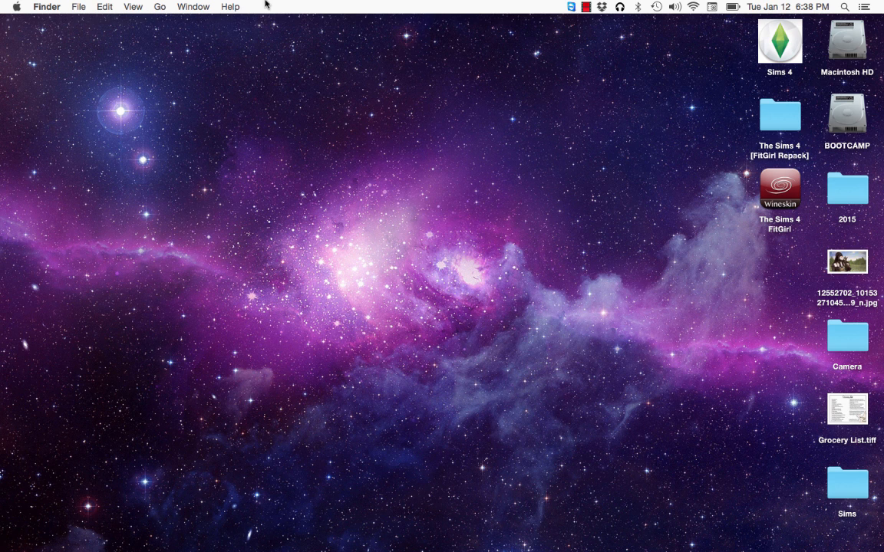
mouse_move(159, 6)
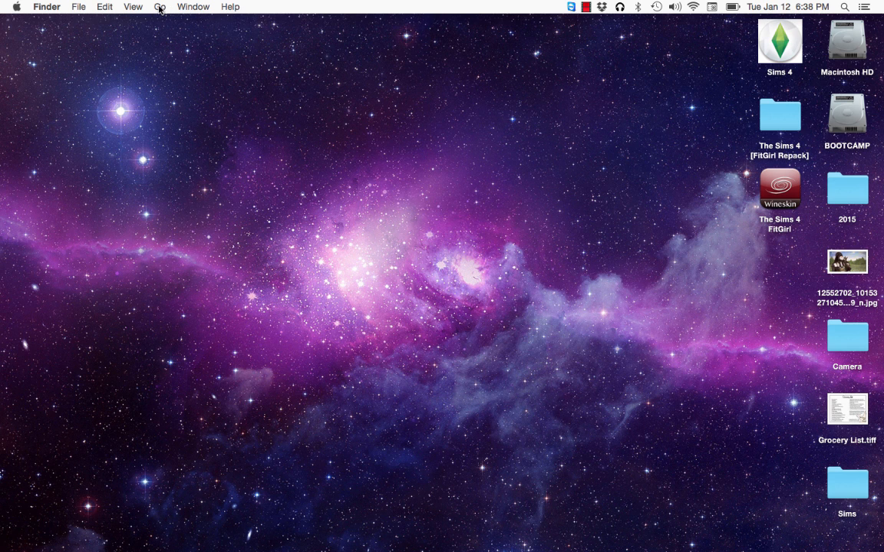
Go to the hidden folder ~/.cache/winetricks/msxml3 via Go to Folder.
left_click(160, 6)
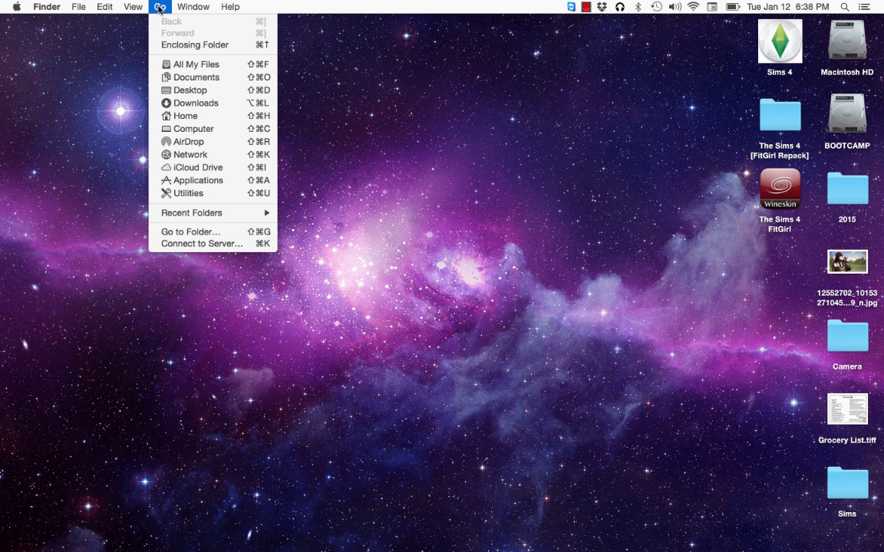
mouse_move(191, 231)
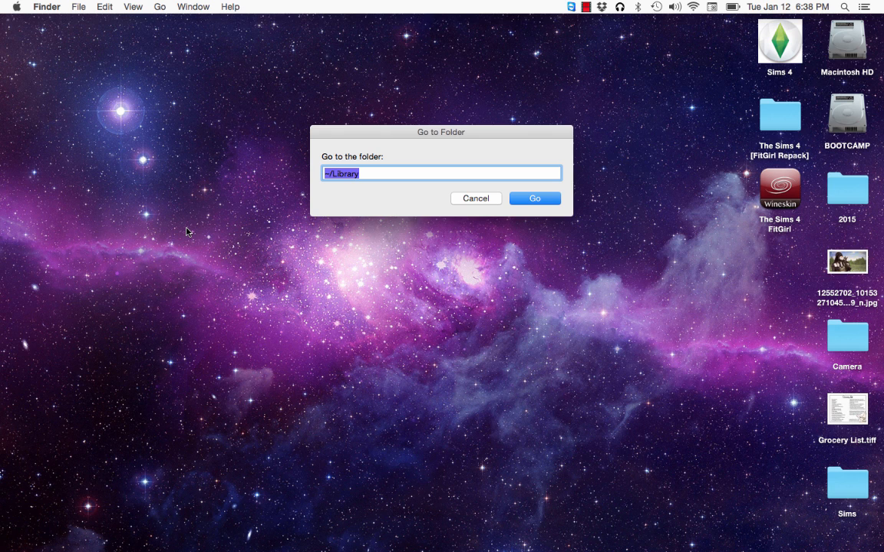
type("~/.cache/winetricks/msxml3")
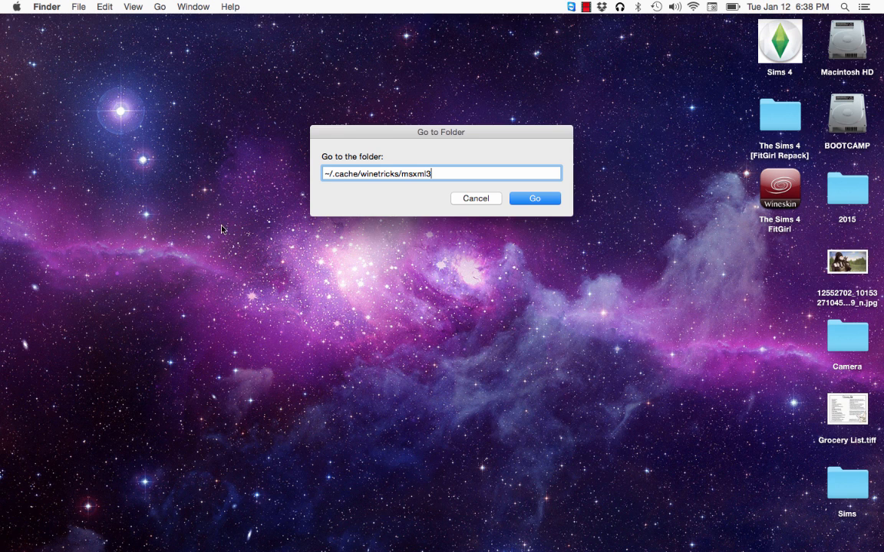
mouse_move(335, 172)
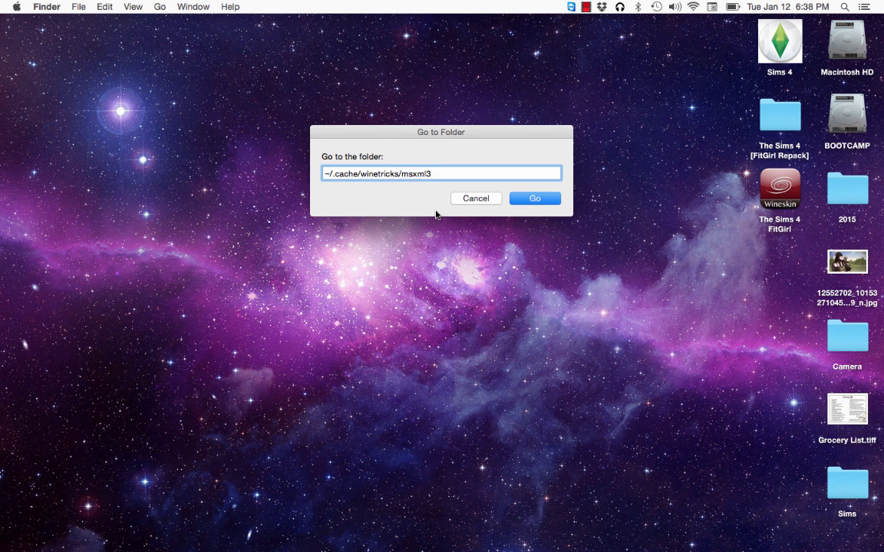
mouse_move(500, 197)
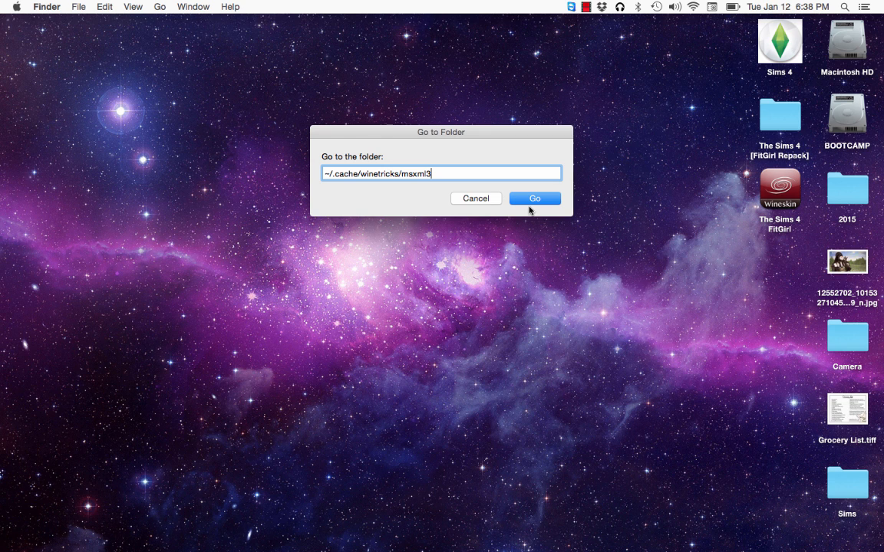
left_click(534, 198)
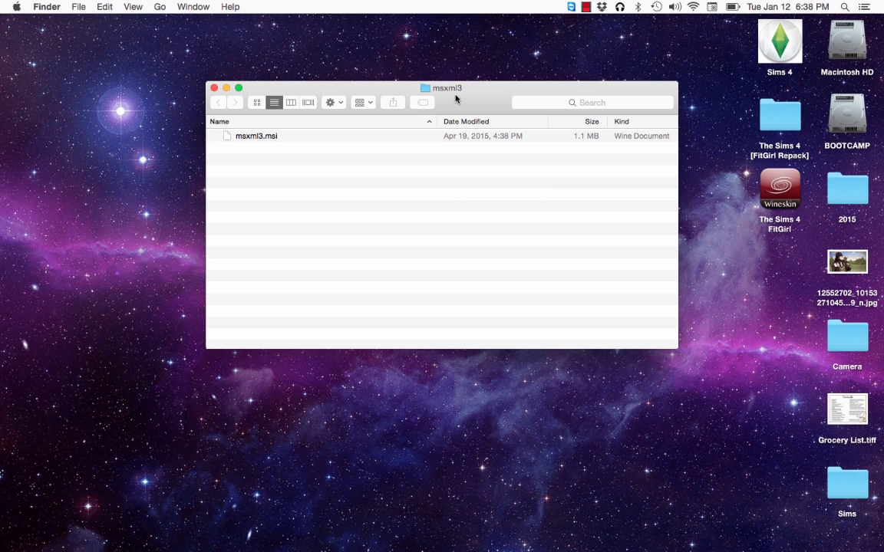
Select msxml3.msi and shift the msxml3 window to the left before closing it.
left_click(257, 135)
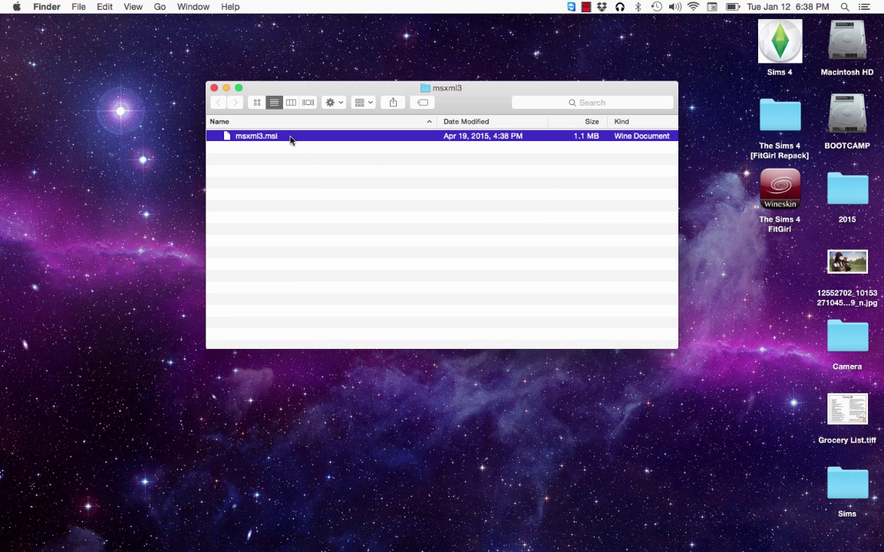
mouse_move(289, 145)
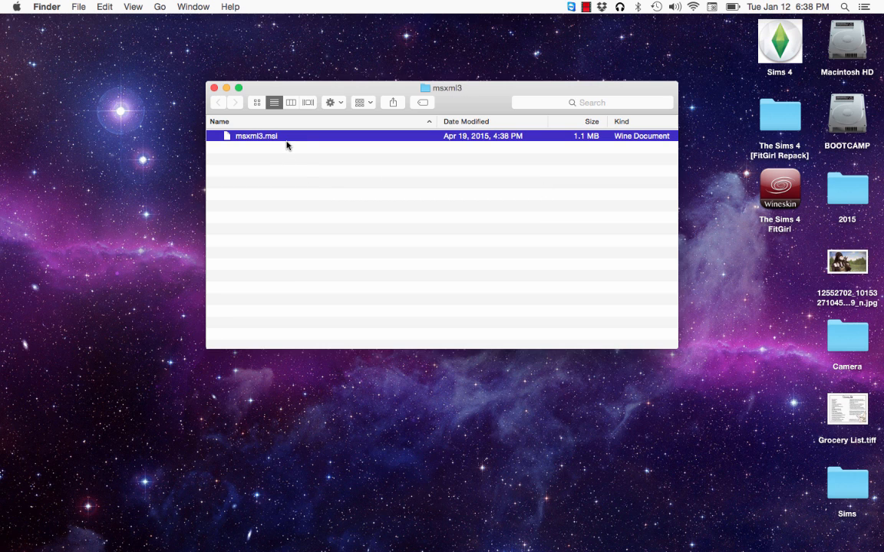
mouse_move(474, 147)
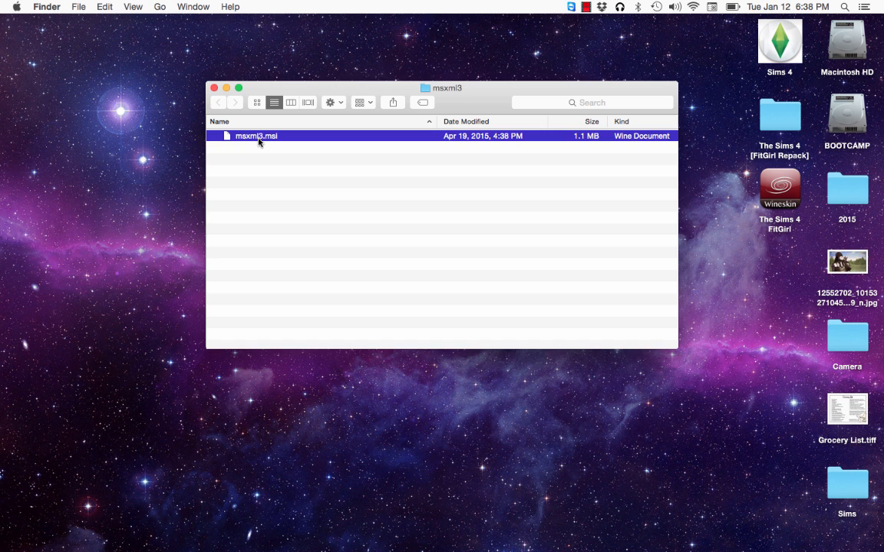
mouse_move(271, 156)
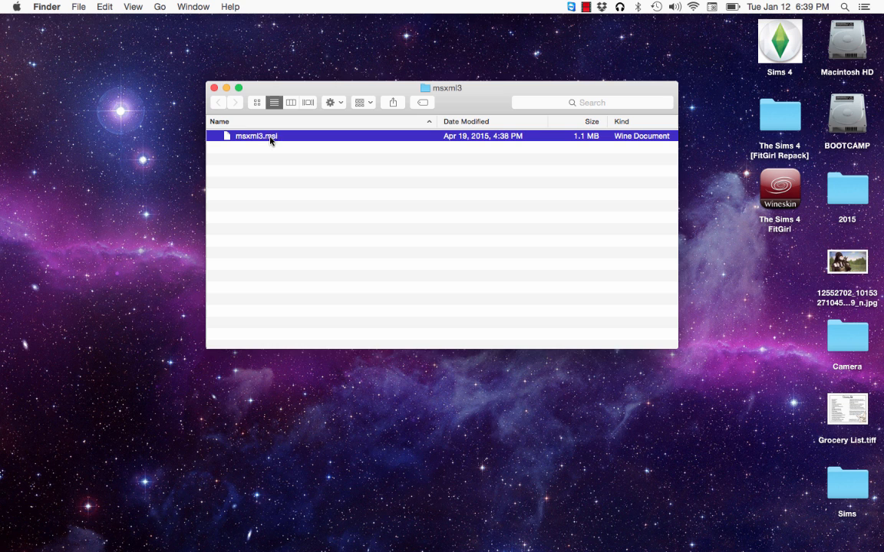
mouse_move(278, 147)
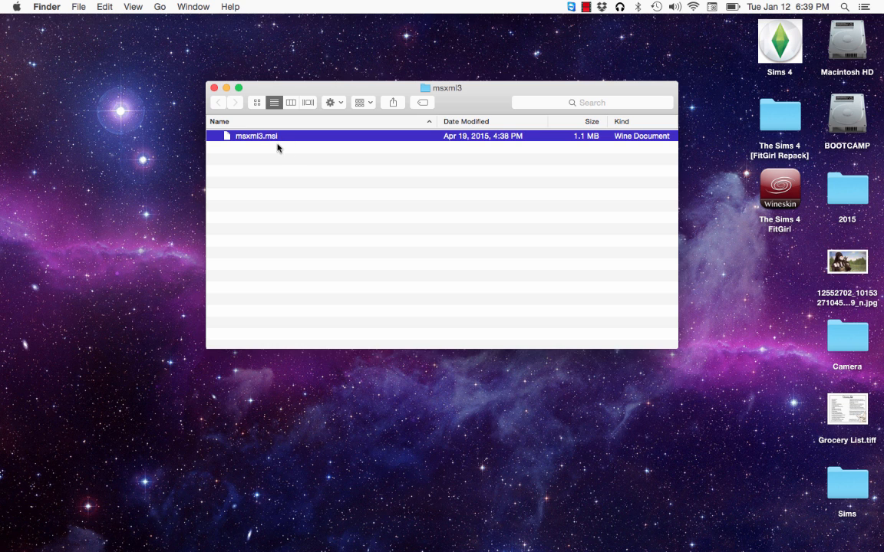
left_click_drag(448, 87, 387, 87)
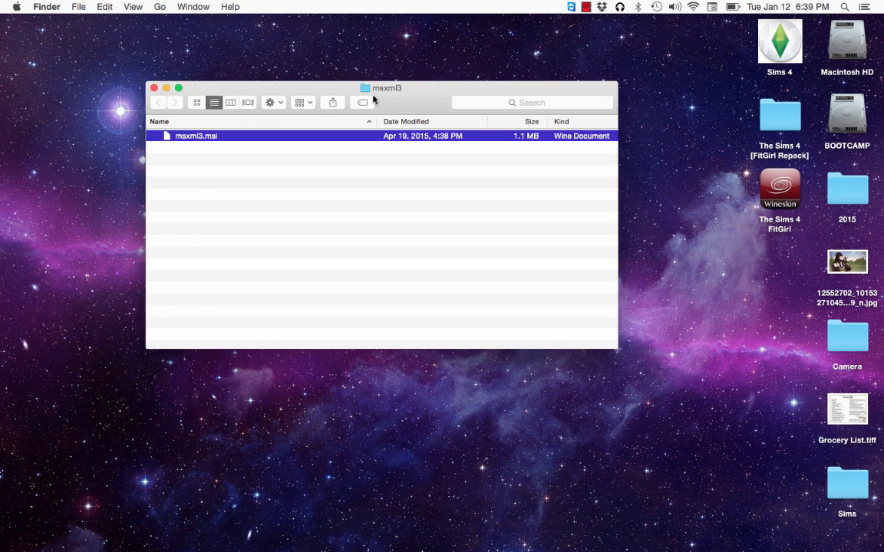
left_click_drag(387, 88, 319, 75)
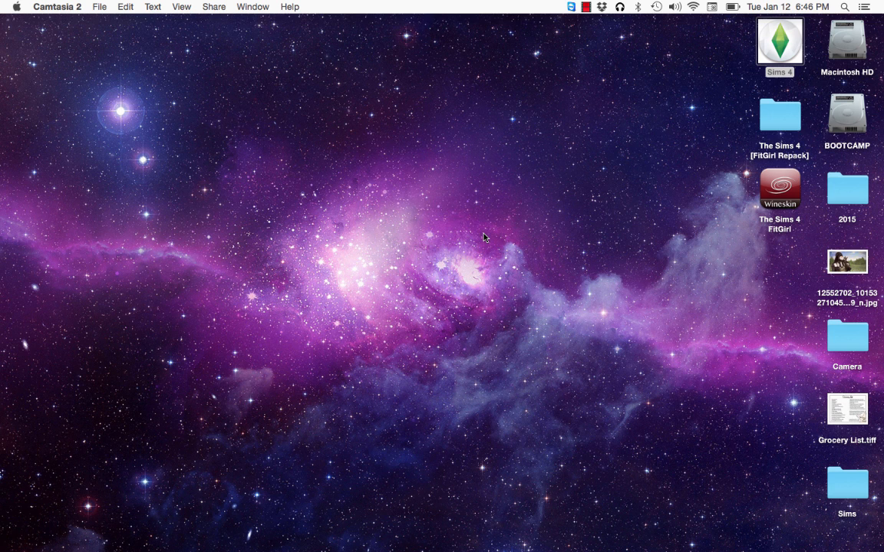
mouse_move(537, 181)
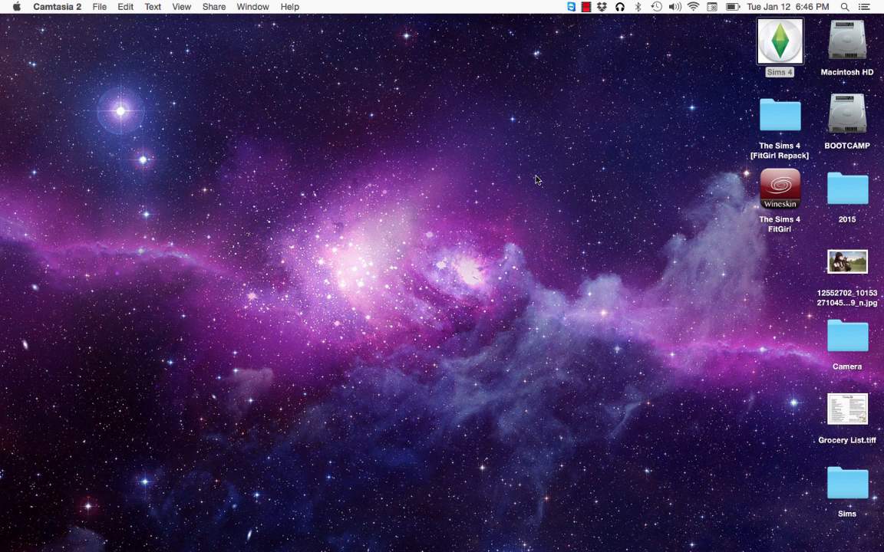
Open Macintosh HD and navigate into the Electronic Arts folder.
left_click(847, 43)
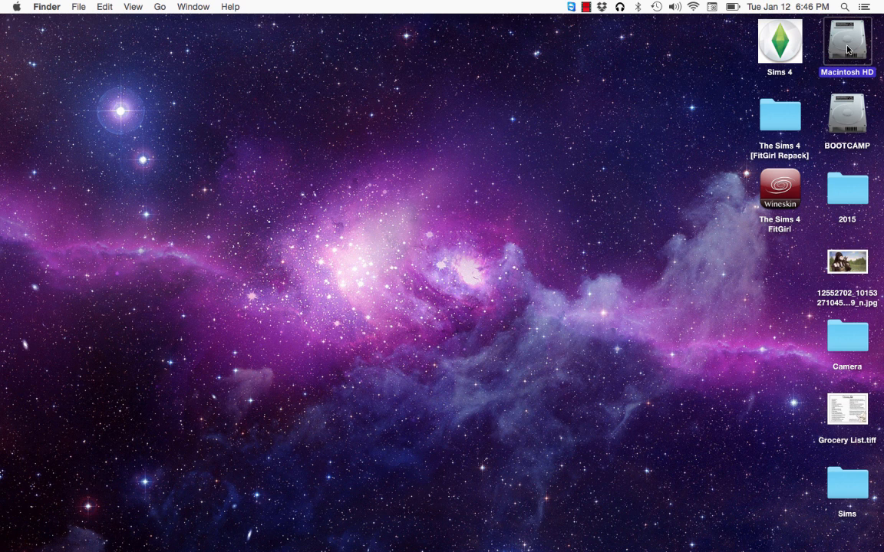
double_click(847, 43)
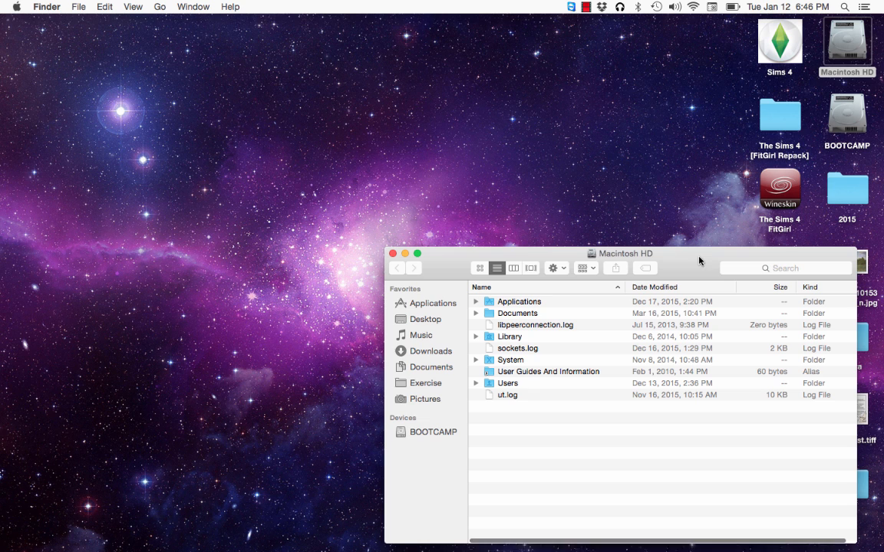
mouse_move(430, 368)
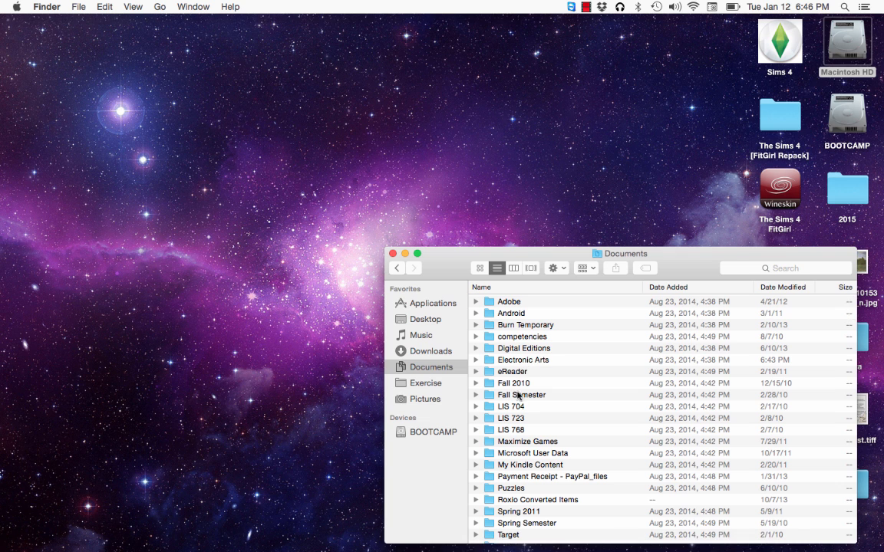
double_click(522, 359)
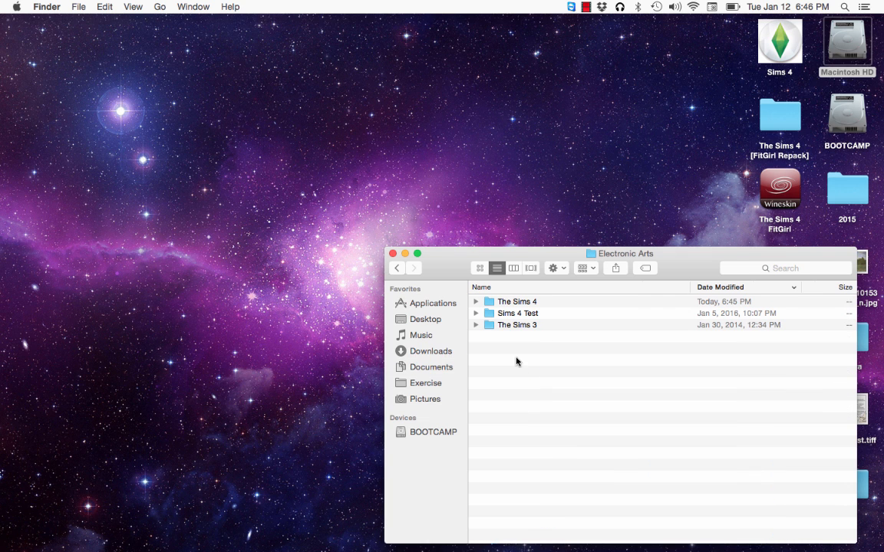
left_click_drag(622, 254, 387, 129)
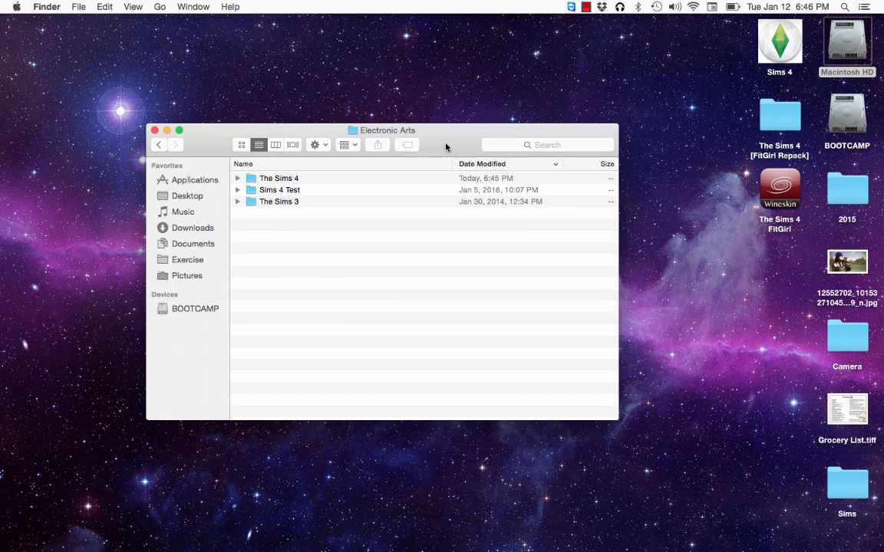
mouse_move(238, 182)
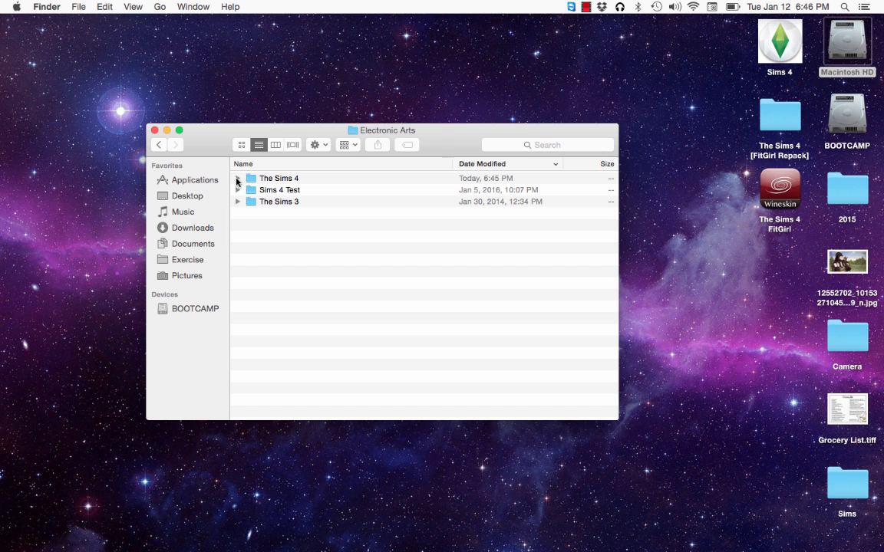
mouse_move(295, 200)
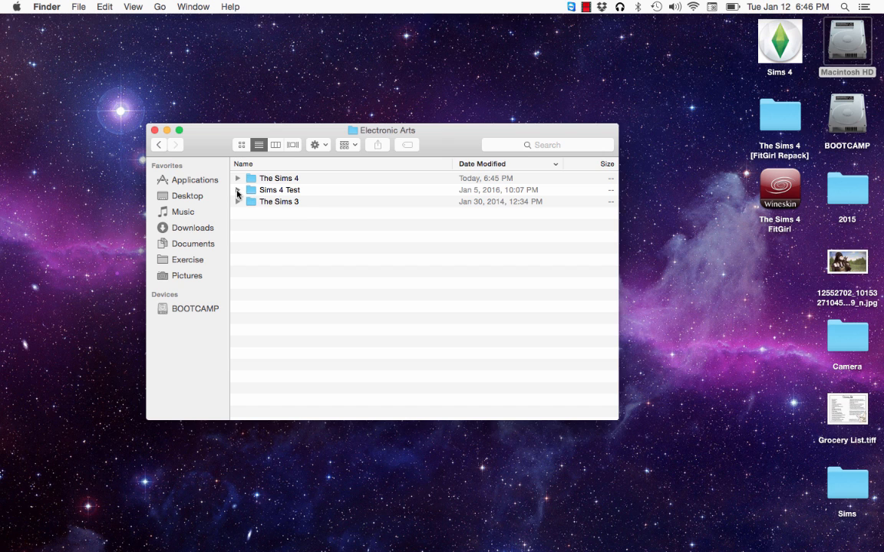
Peek inside Sims 4 Test, then enter The Sims 4 and select Options.ini for opening.
left_click(238, 190)
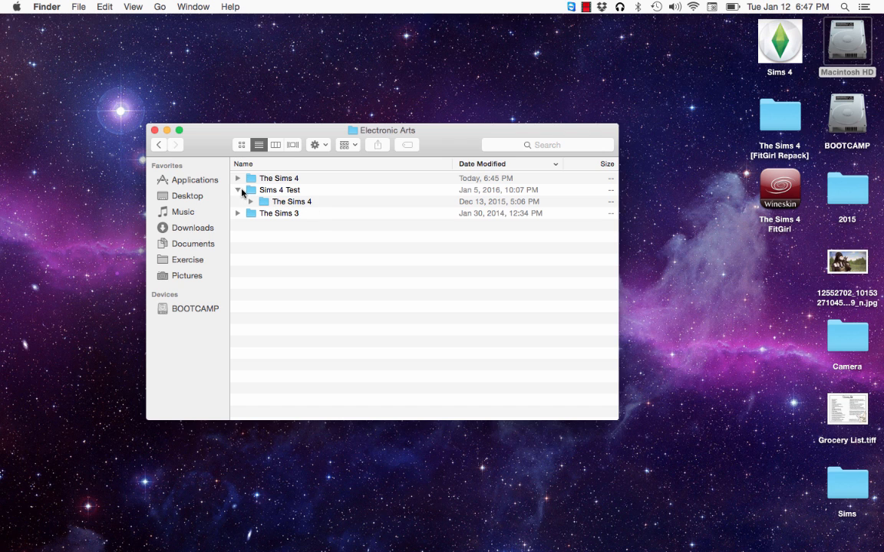
left_click(238, 190)
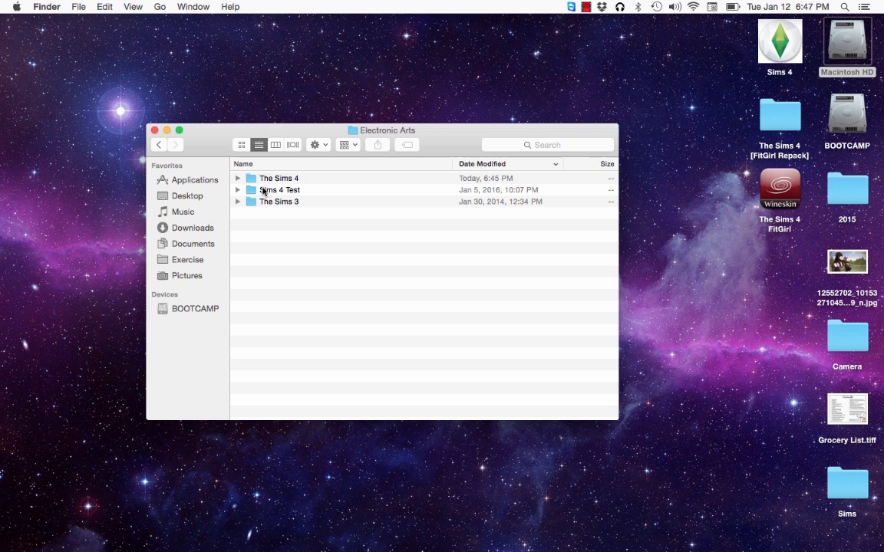
mouse_move(240, 181)
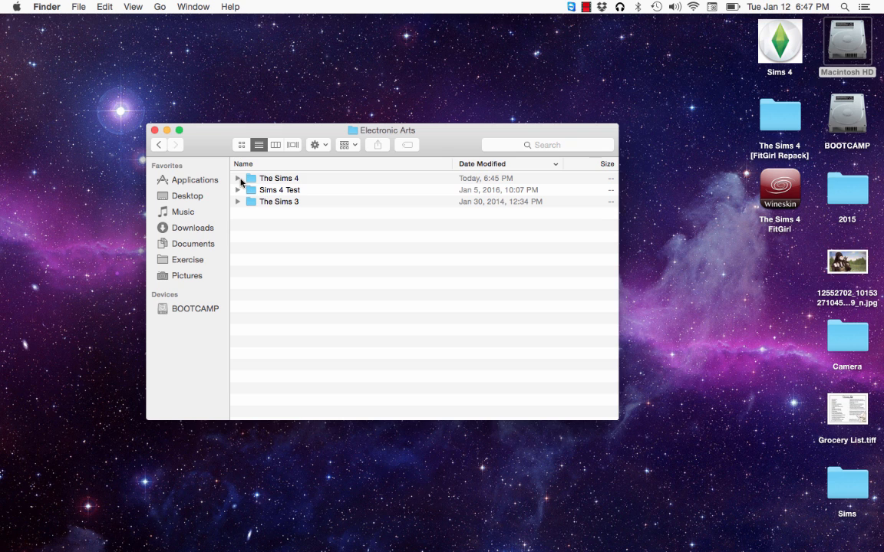
left_click(279, 178)
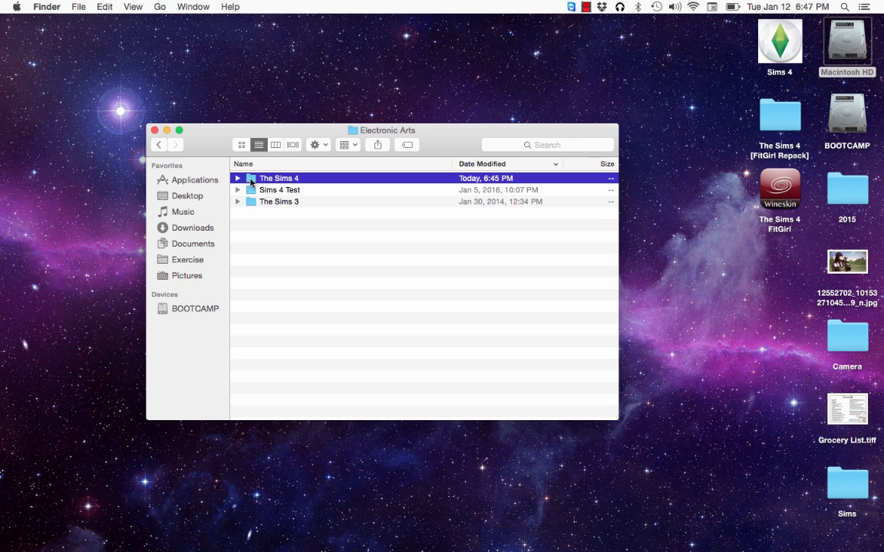
double_click(280, 178)
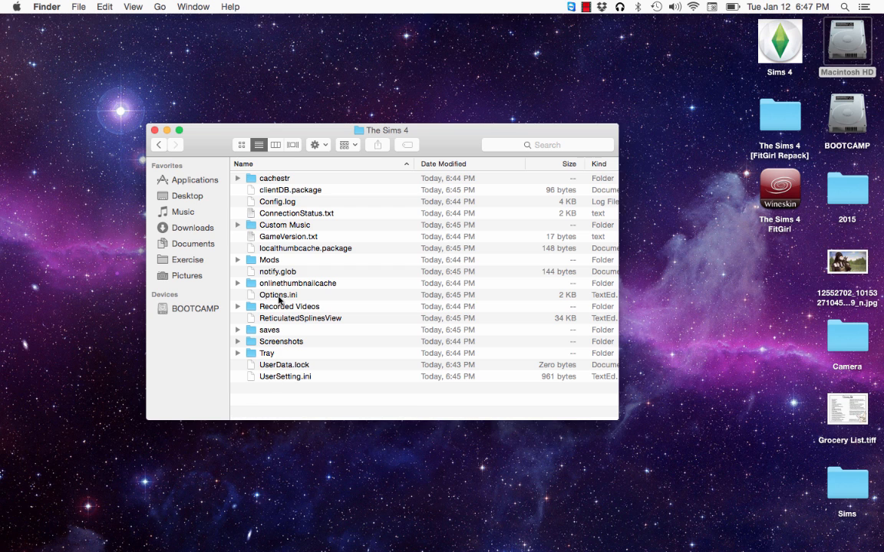
left_click(277, 295)
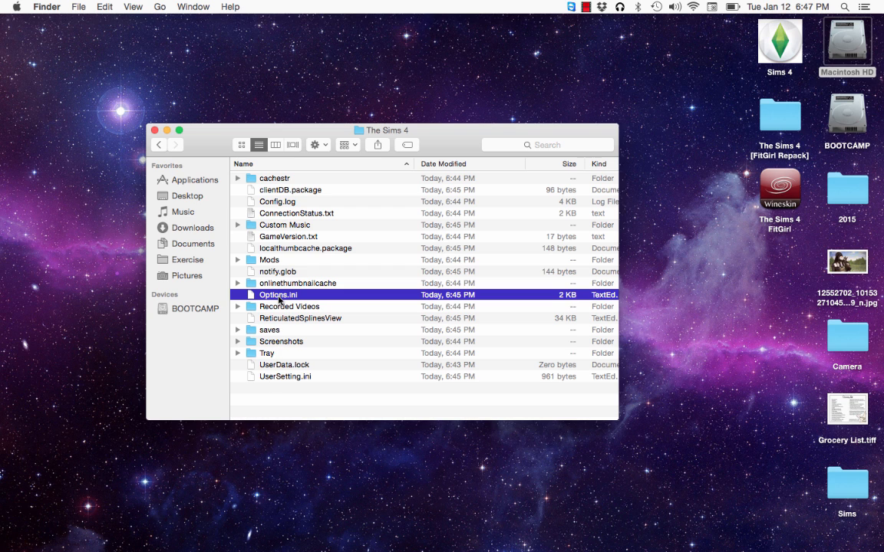
mouse_move(255, 300)
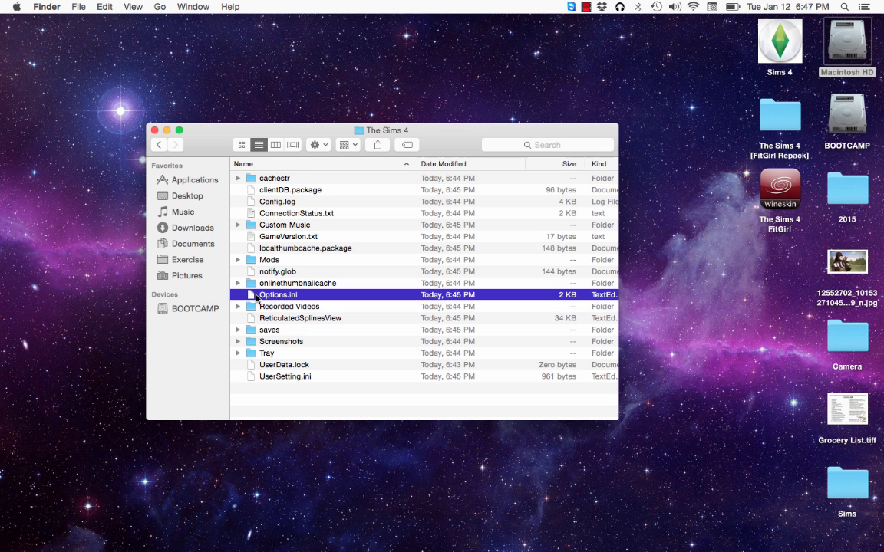
right_click(278, 294)
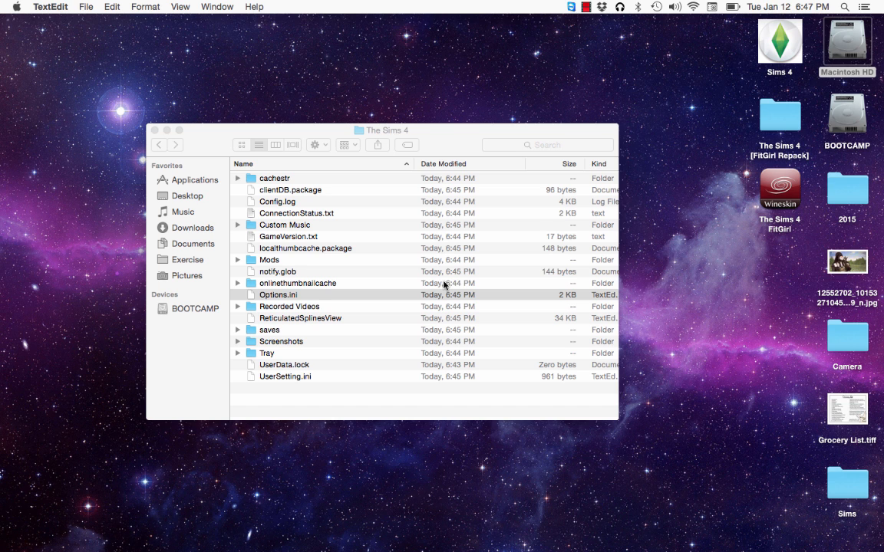
Open Options.ini in TextEdit and scroll down to the windowedfullscreen entry.
double_click(278, 295)
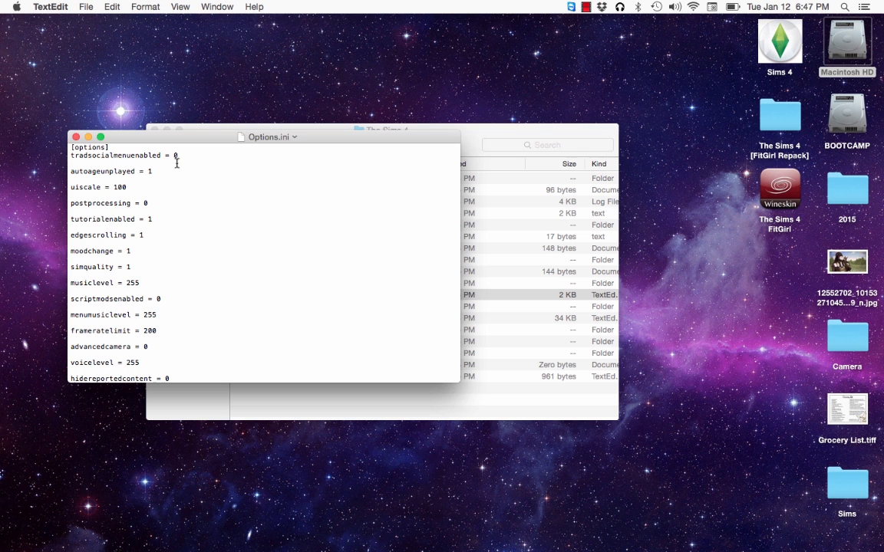
scroll("down", 3)
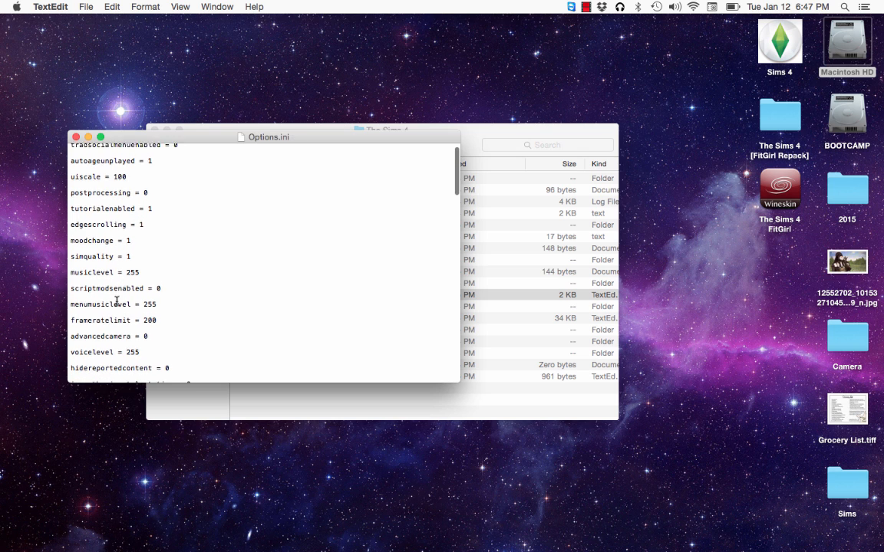
scroll("down", 3)
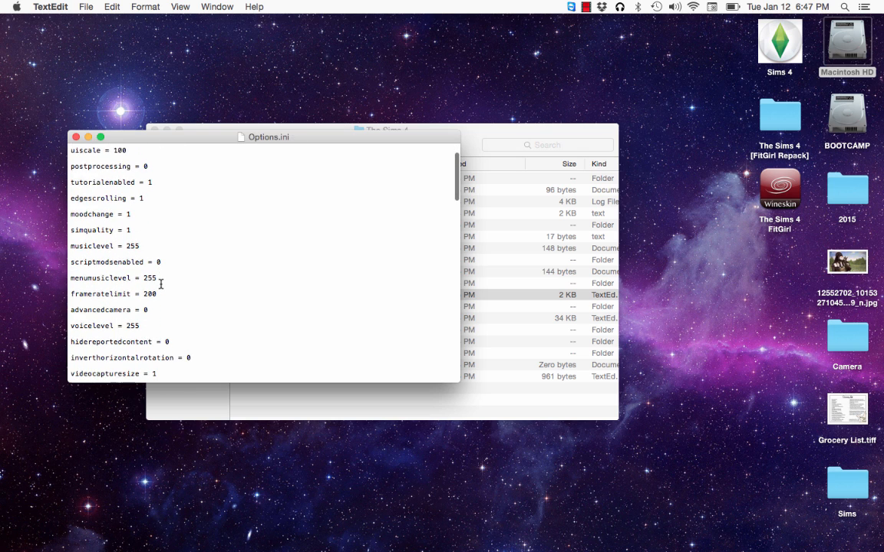
scroll("down", 3)
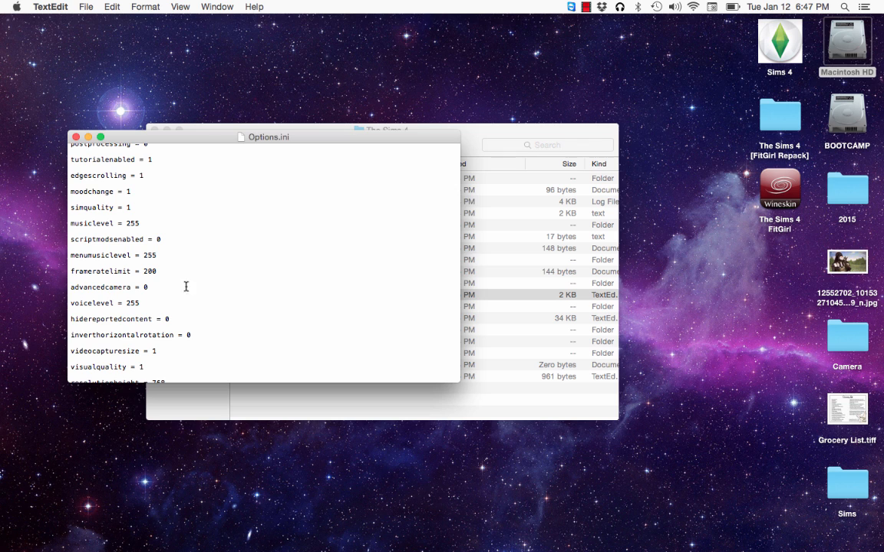
scroll("down", 3)
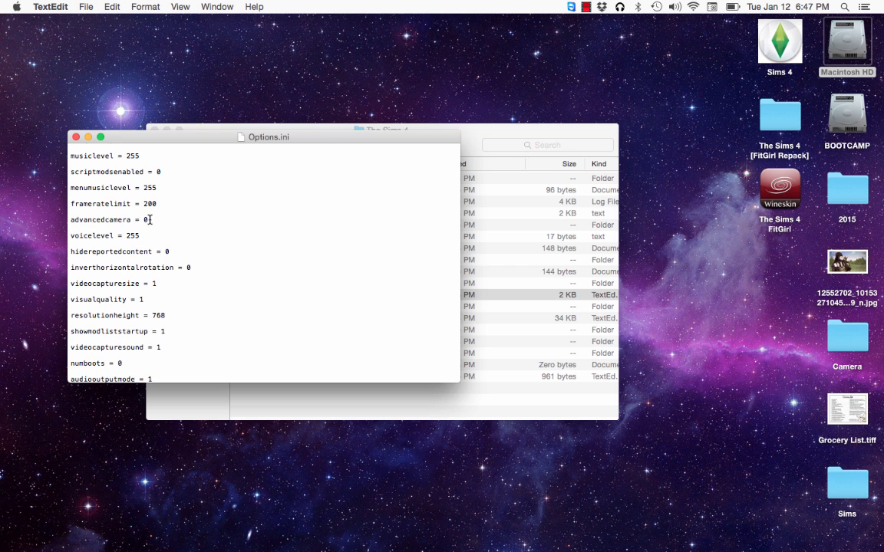
mouse_move(149, 279)
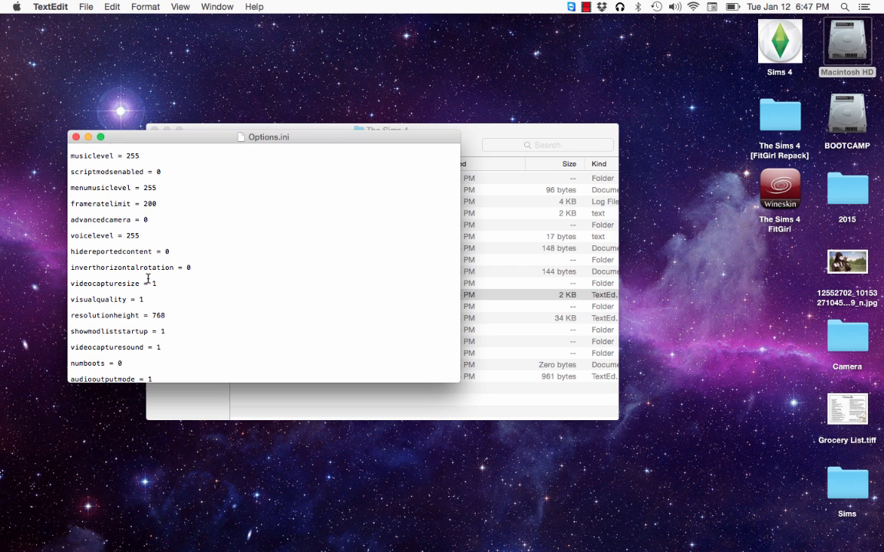
scroll("down", 3)
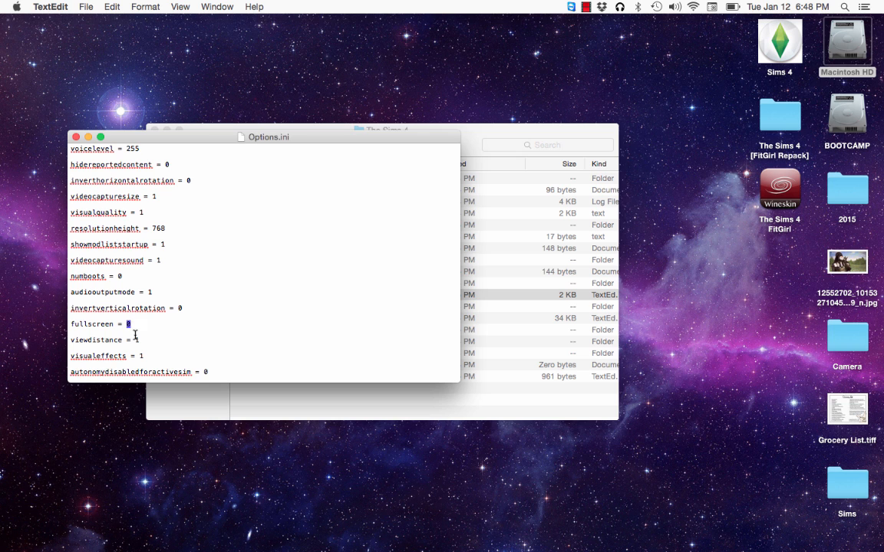
scroll("down", 3)
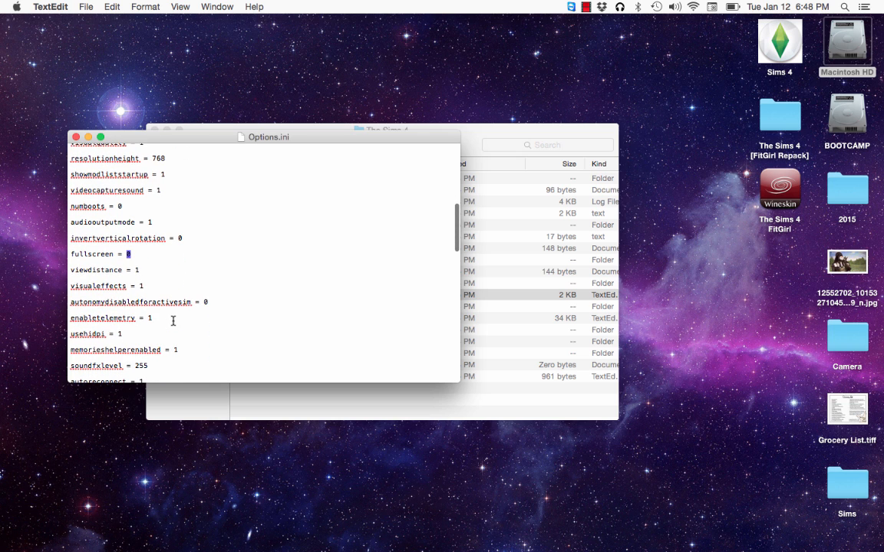
scroll("down", 3)
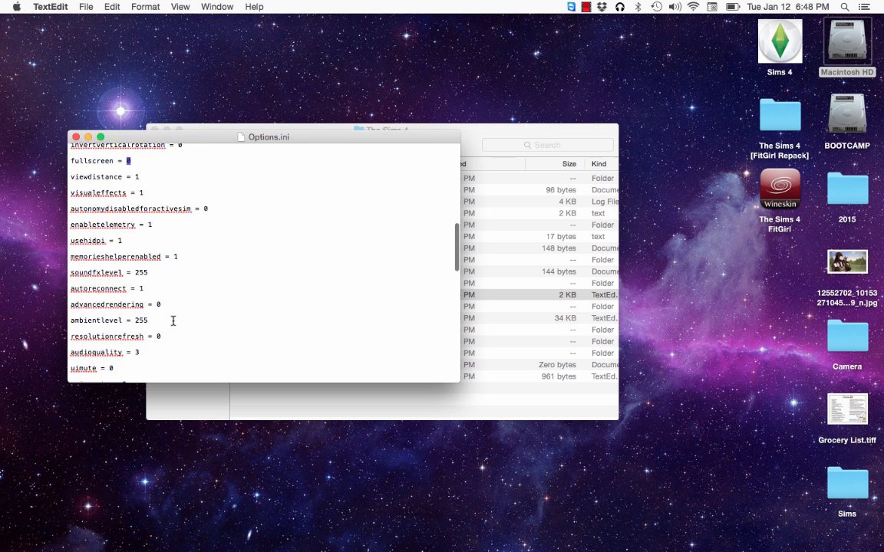
scroll("down", 3)
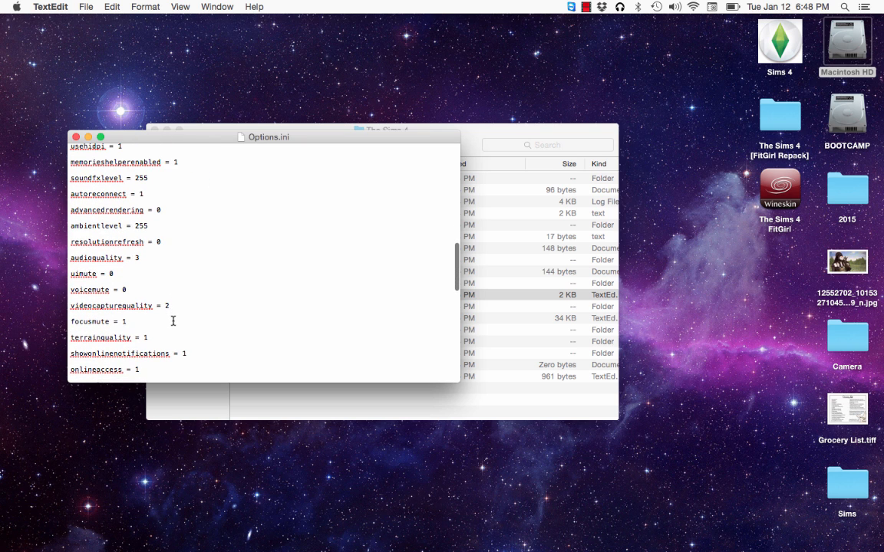
scroll("down", 3)
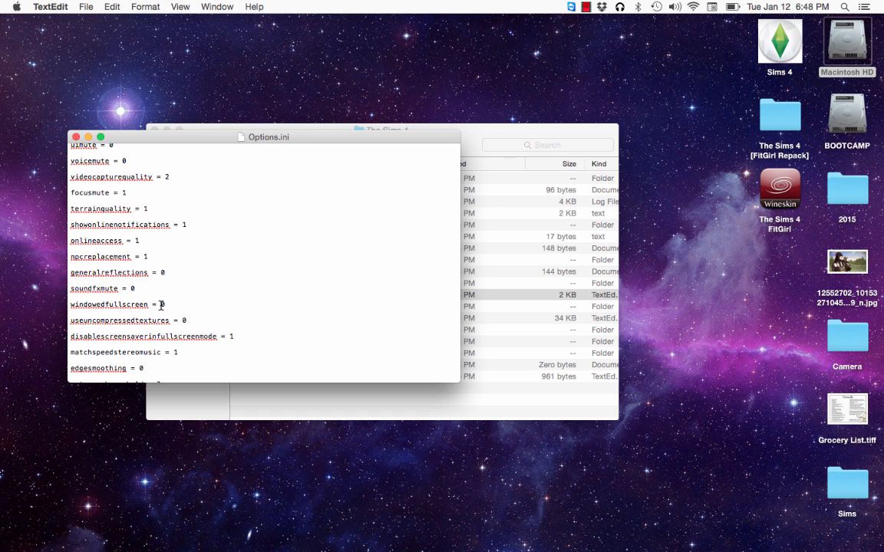
Leave the windowedfullscreen entry with an empty value.
type("1")
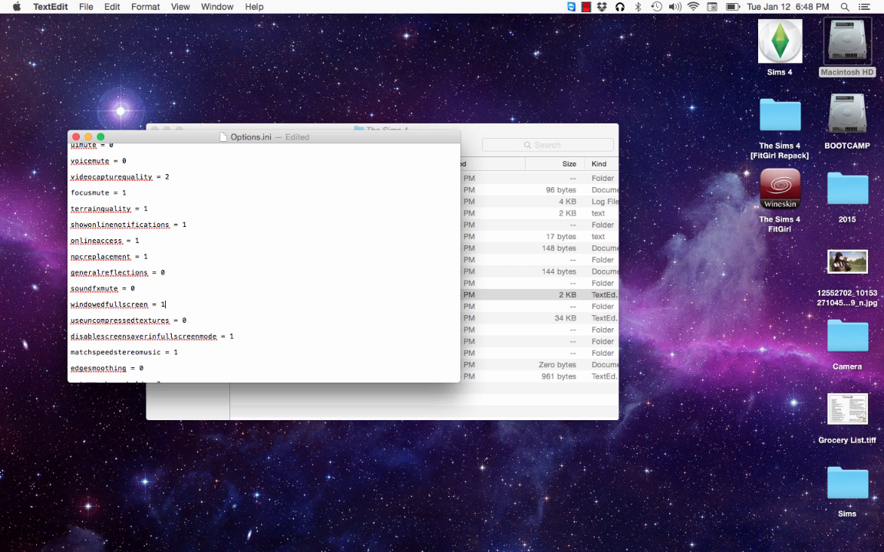
key("backspace")
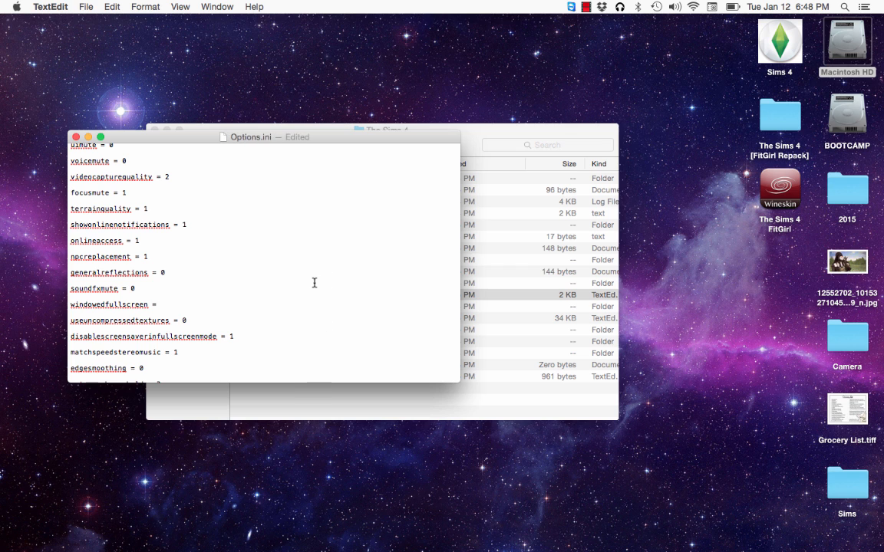
scroll("down", 3)
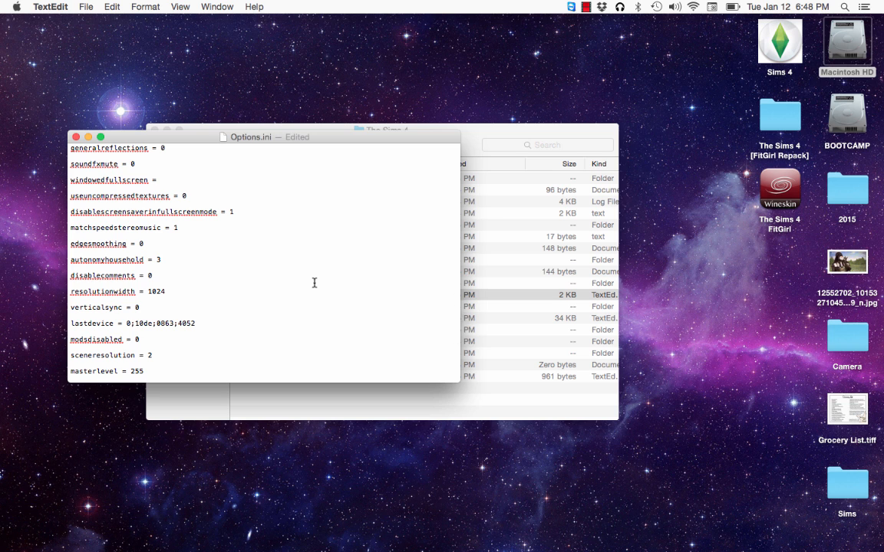
scroll("down", 3)
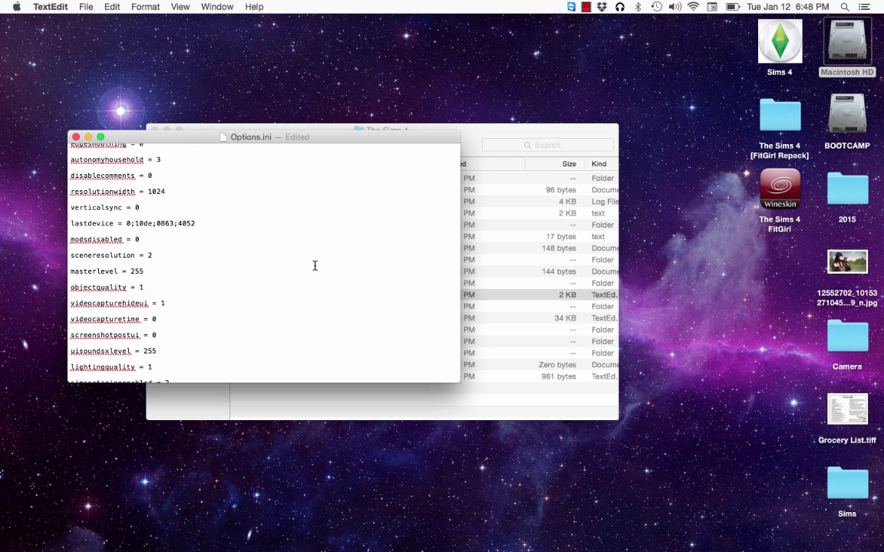
scroll("down", 3)
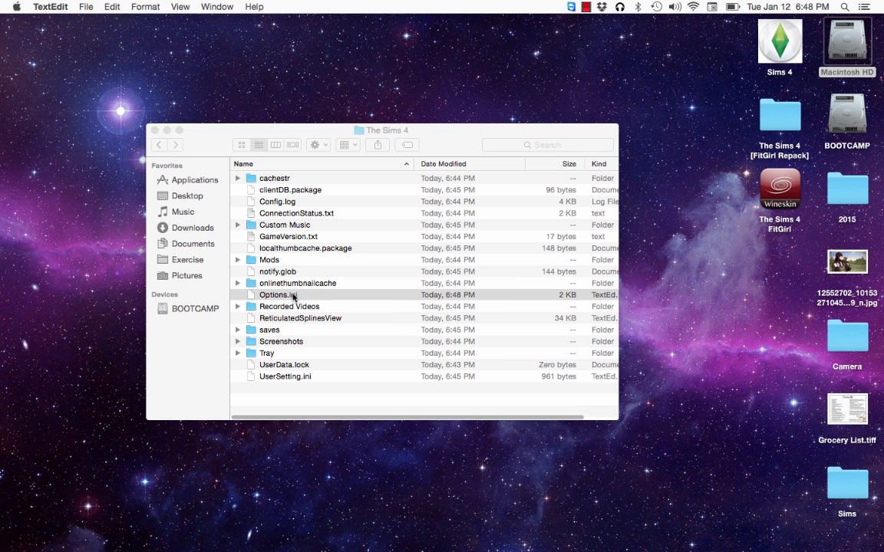
mouse_move(331, 301)
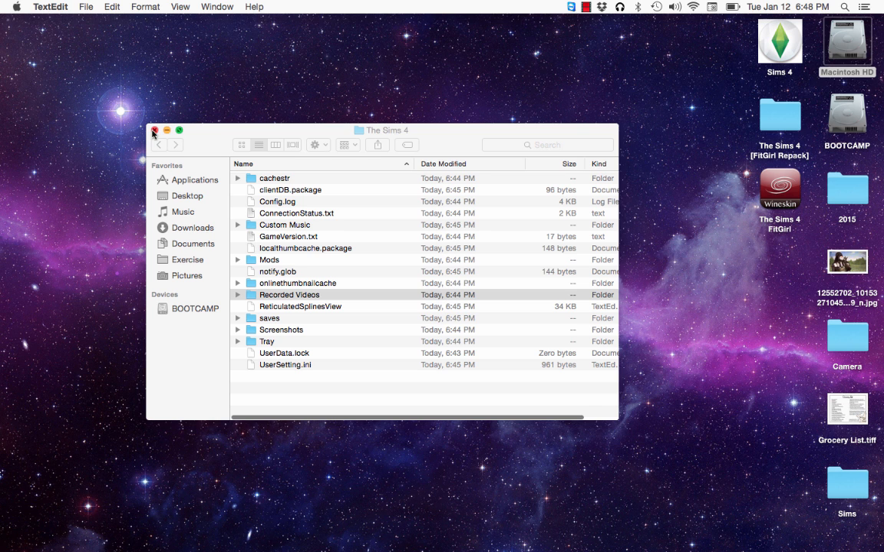
Close The Sims 4 folder window and open the Sims 4 app from the desktop.
left_click(153, 129)
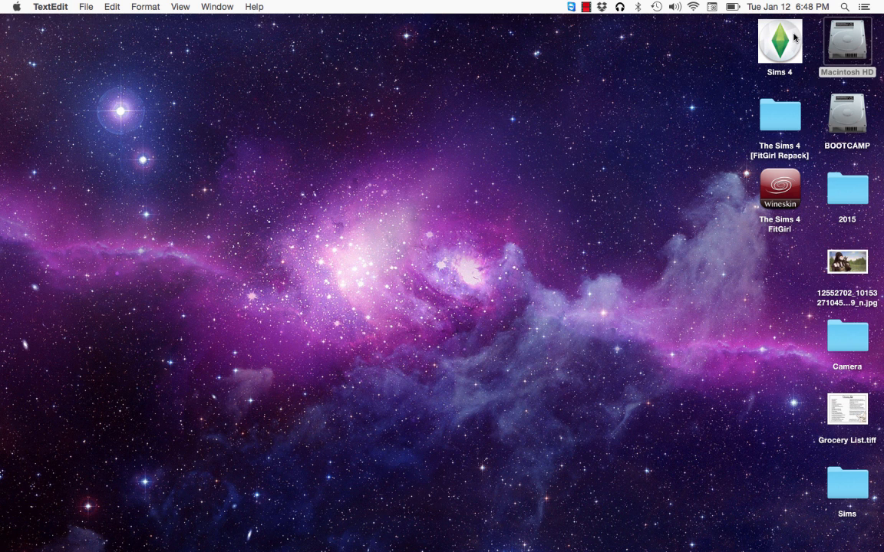
left_click(780, 47)
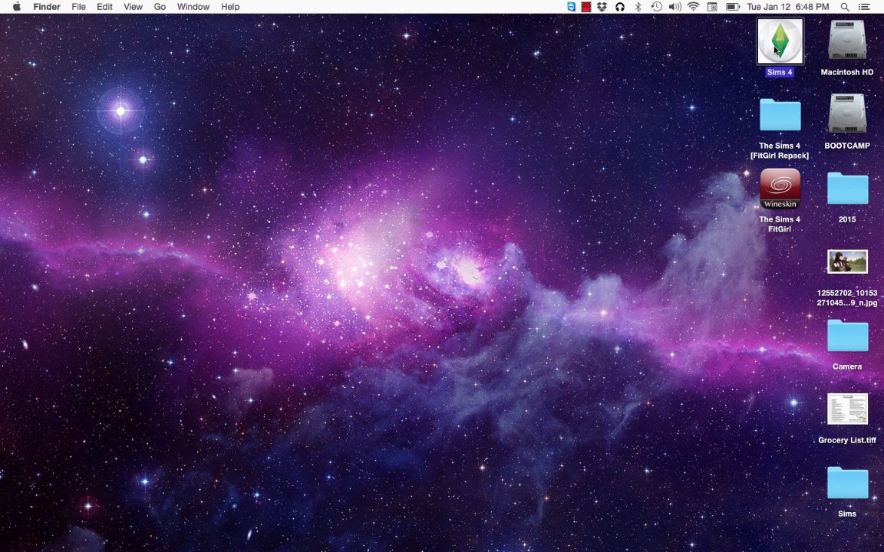
right_click(780, 41)
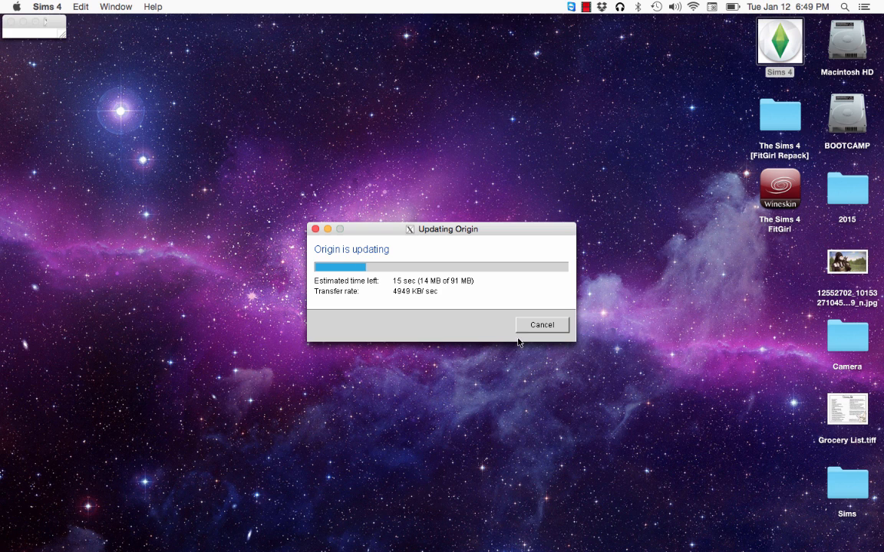
Dismiss the Updating Origin window and launch The Sims 4.
left_click(541, 326)
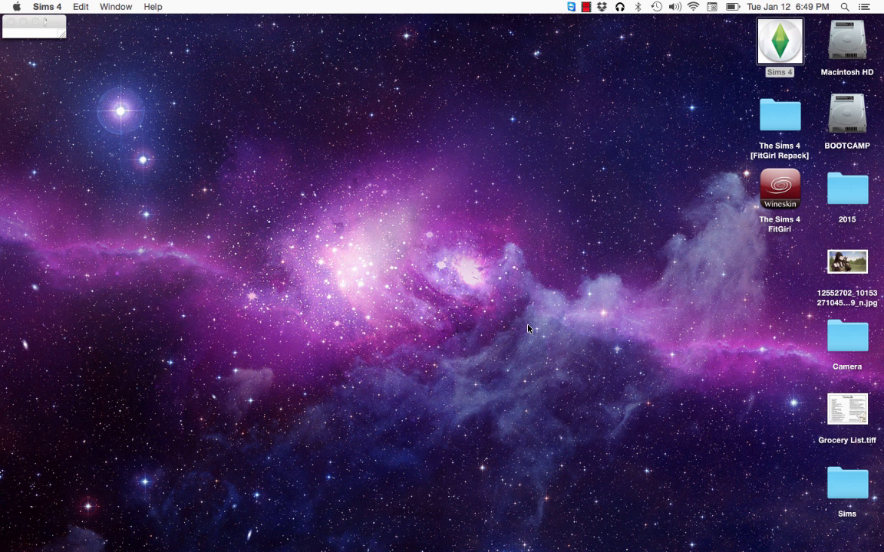
double_click(780, 43)
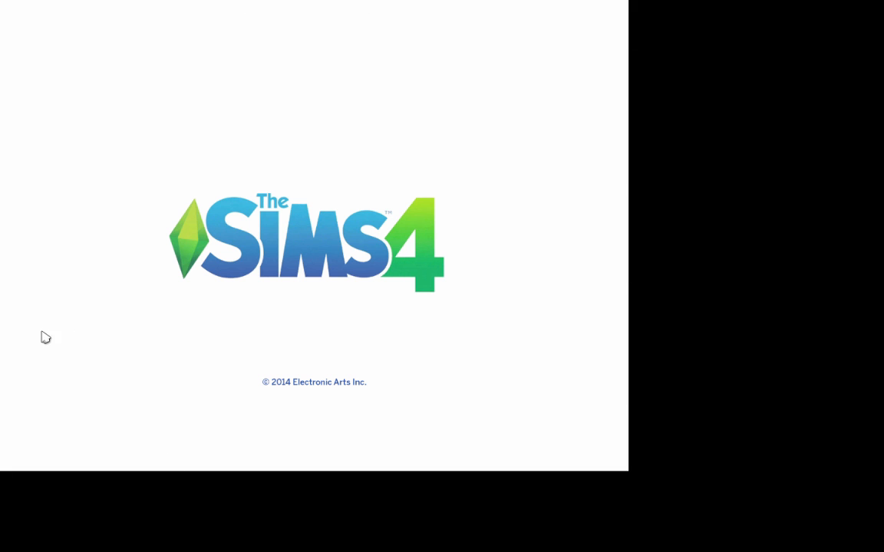
mouse_move(514, 383)
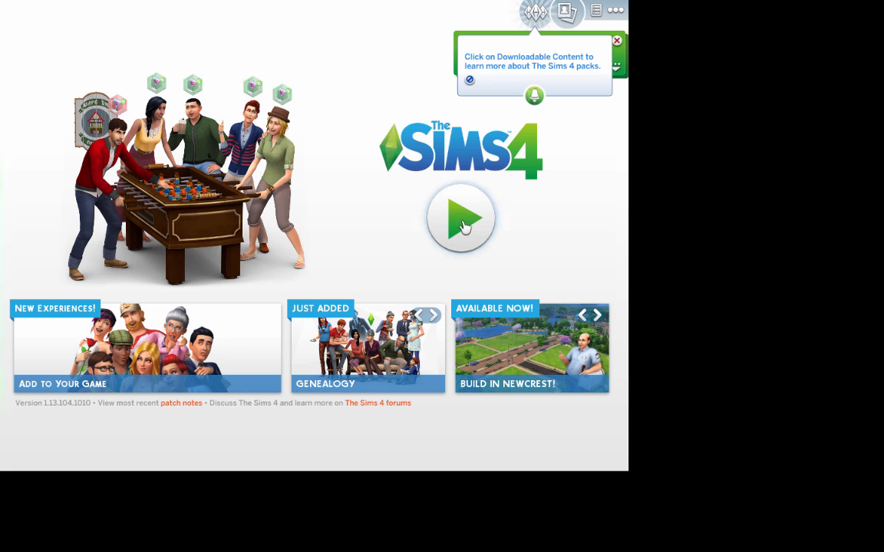
Start playing from The Sims 4 main menu once it loads.
left_click(461, 218)
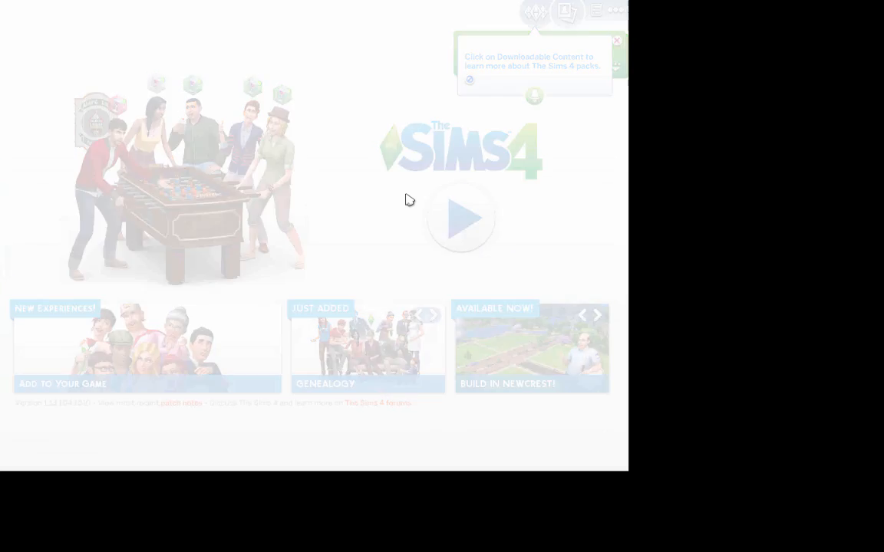
In Game Options set Display Type to Windowed, apply it, and quit the game.
left_click(460, 218)
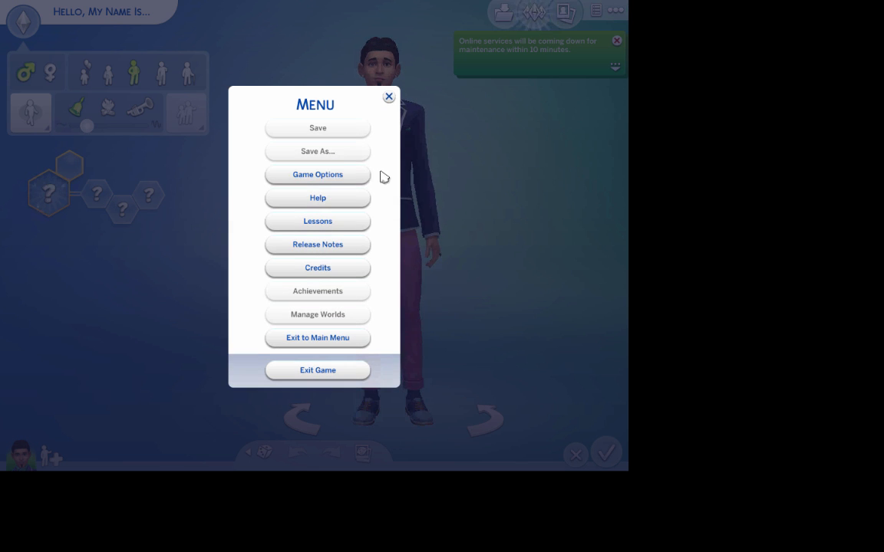
left_click(316, 175)
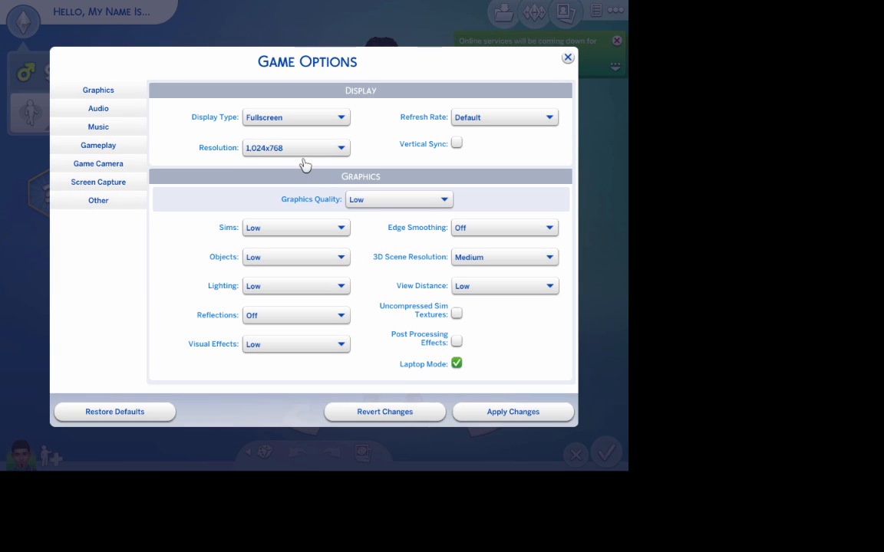
left_click(295, 116)
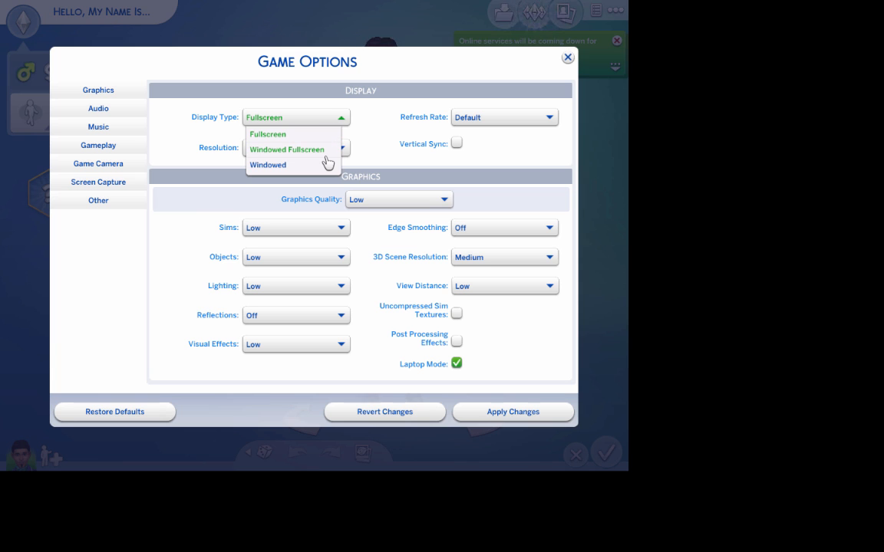
left_click(267, 164)
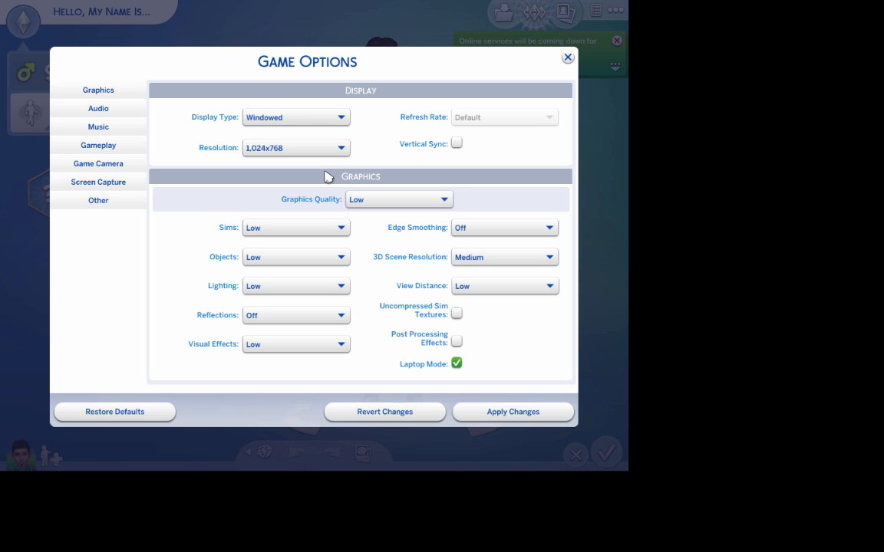
left_click(513, 411)
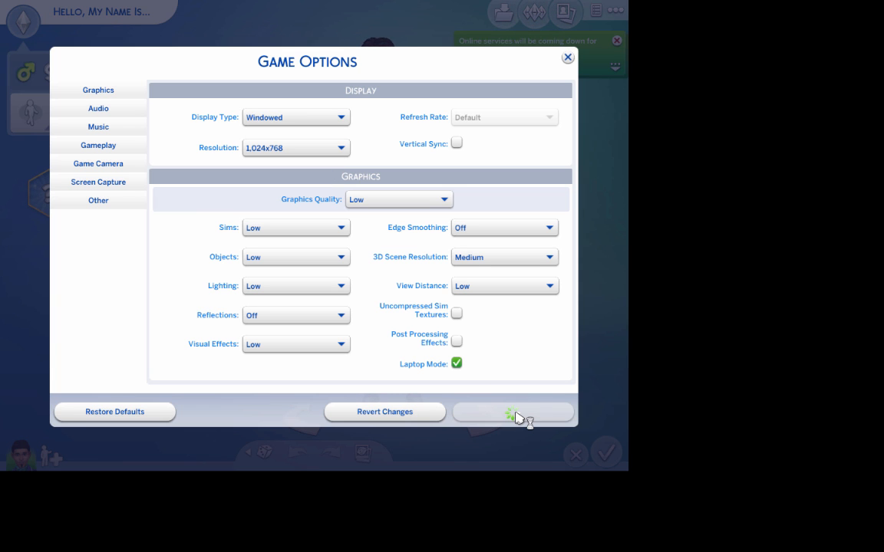
left_click(513, 412)
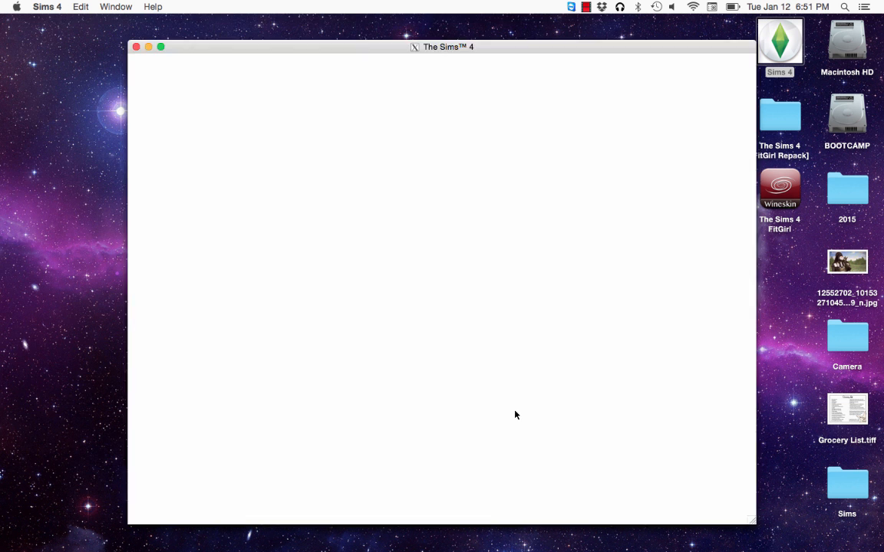
left_click(137, 46)
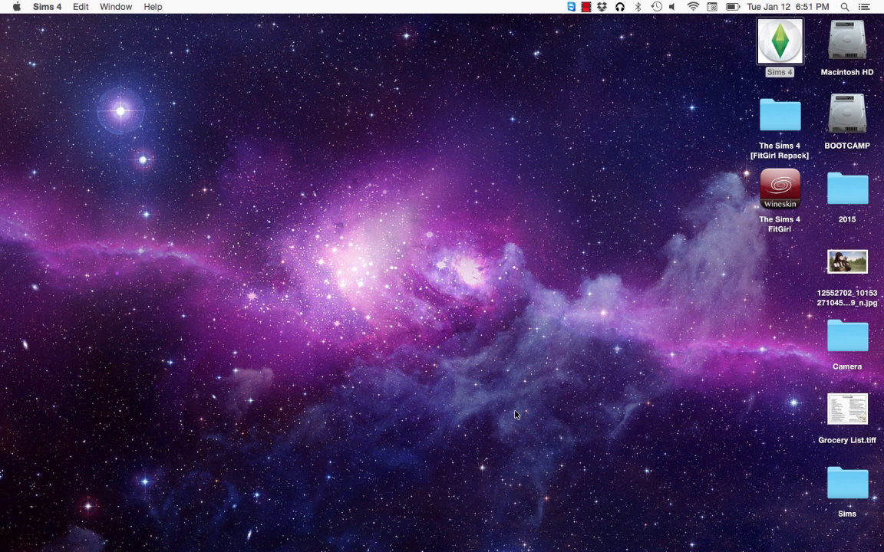
mouse_move(819, 92)
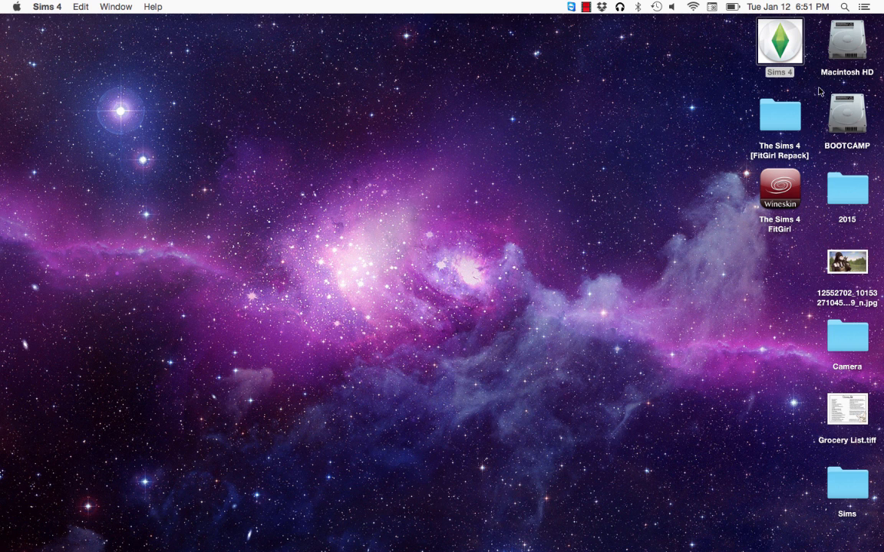
Navigate from Macintosh HD through Documents › Electronic Arts into The Sims 4 folder.
double_click(847, 43)
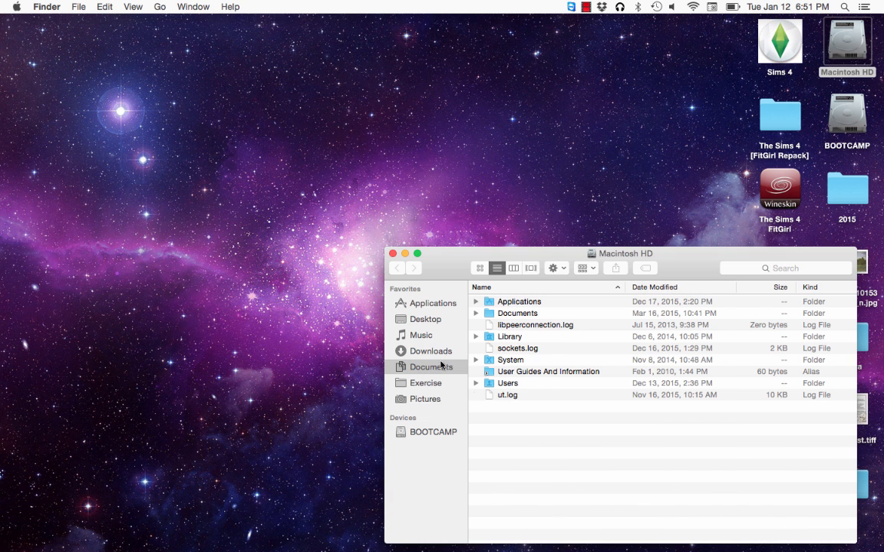
left_click(431, 366)
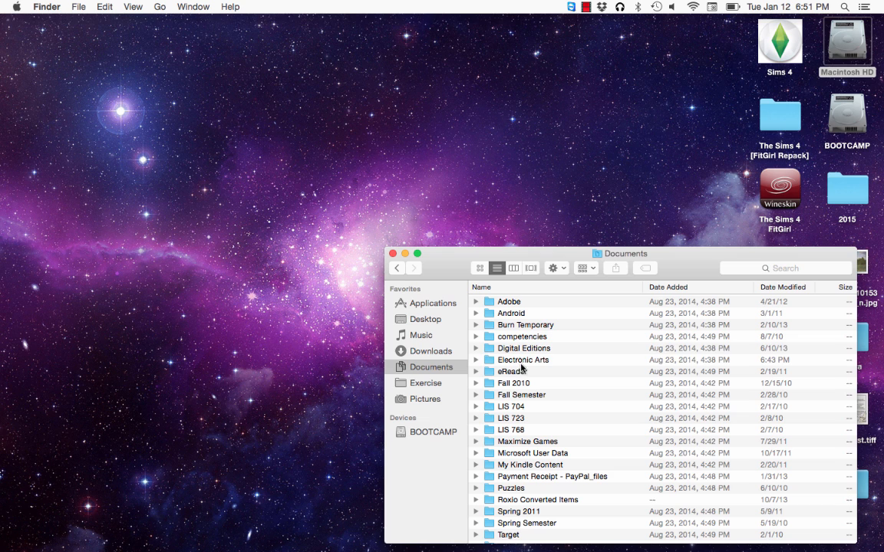
double_click(522, 359)
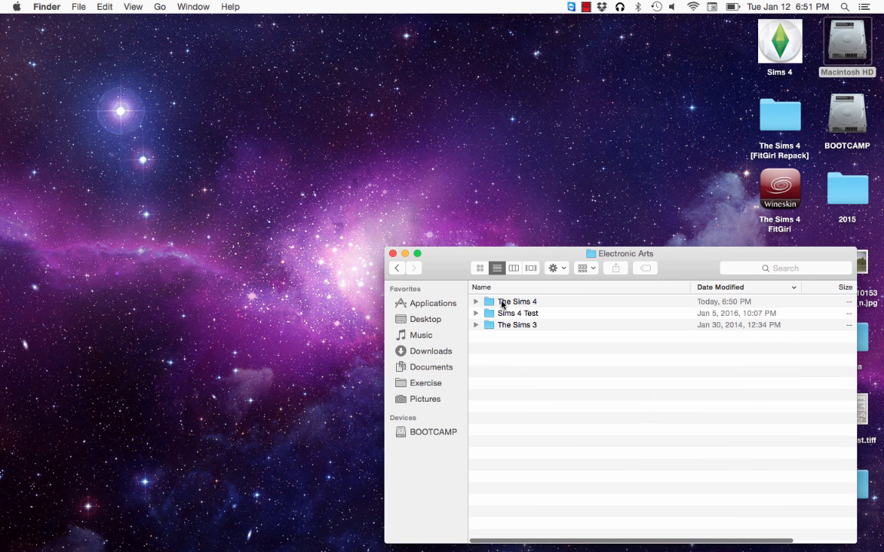
double_click(515, 301)
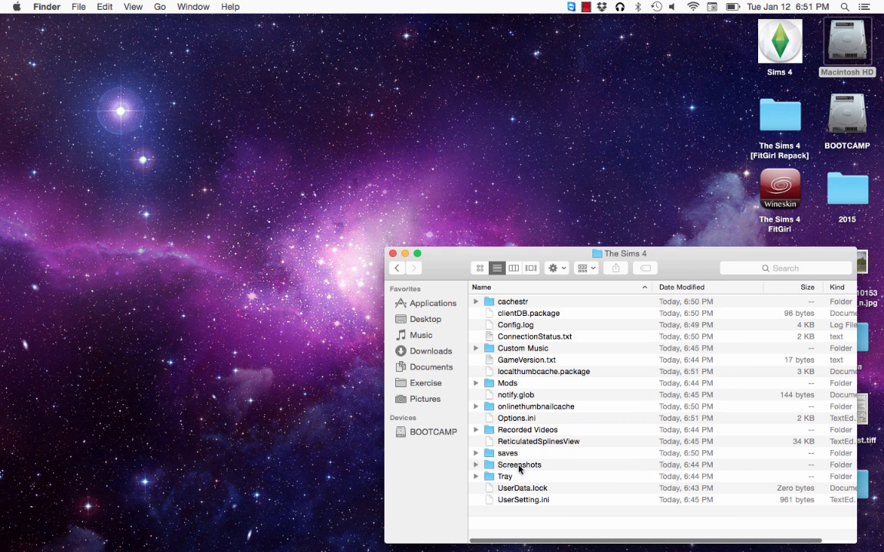
mouse_move(513, 423)
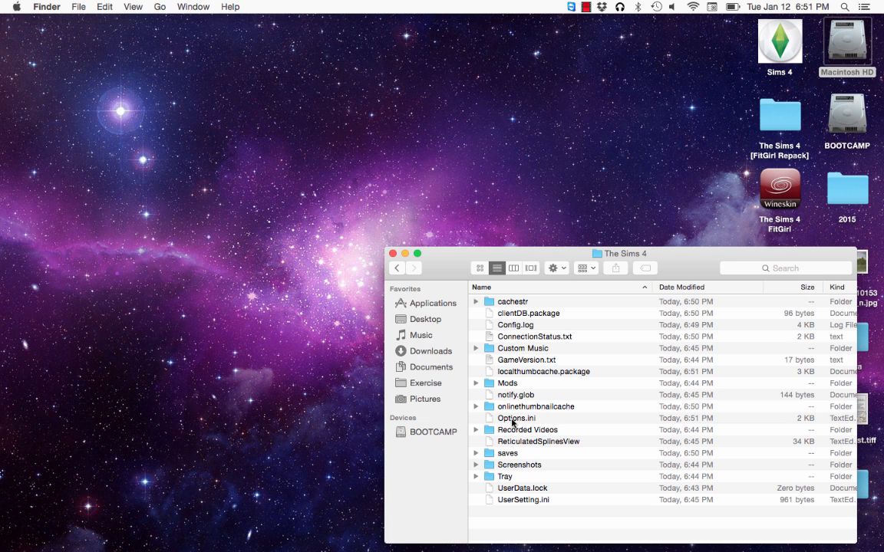
Inspect the regenerated folder's contents and move the window to the left.
right_click(516, 418)
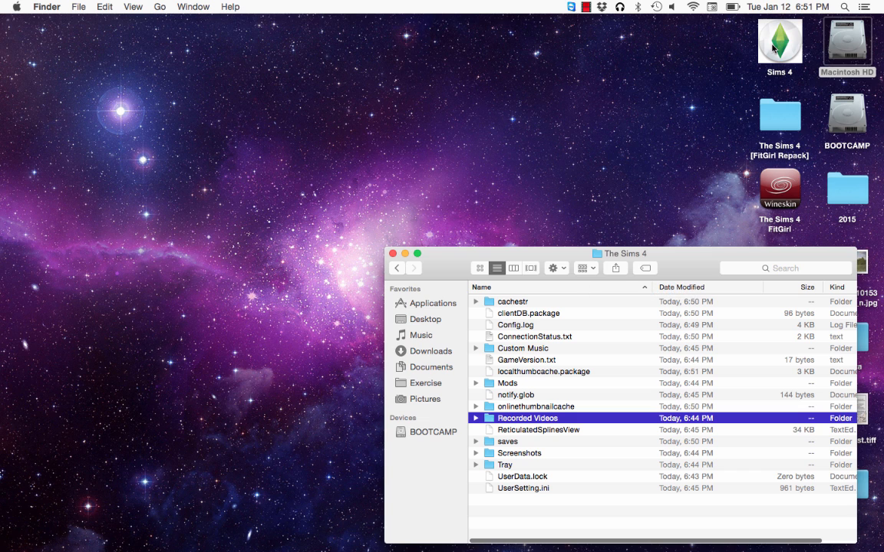
mouse_move(771, 47)
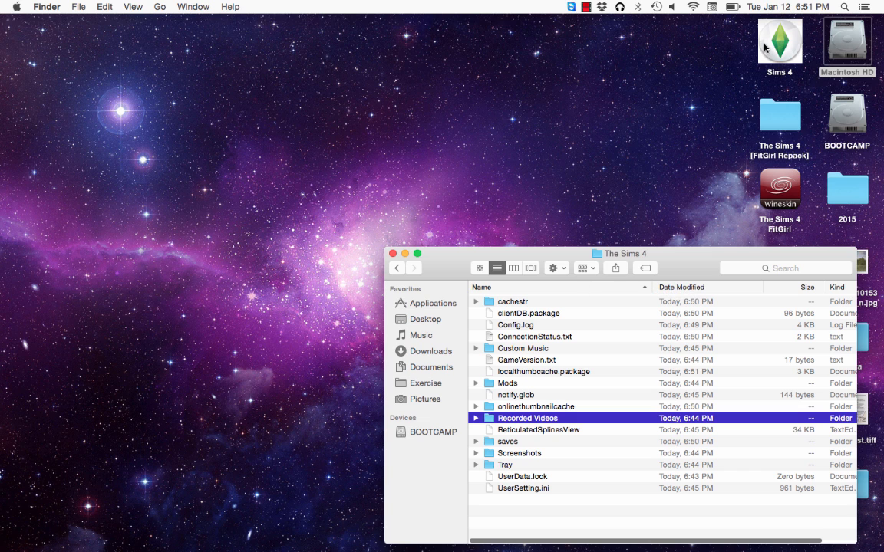
mouse_move(520, 221)
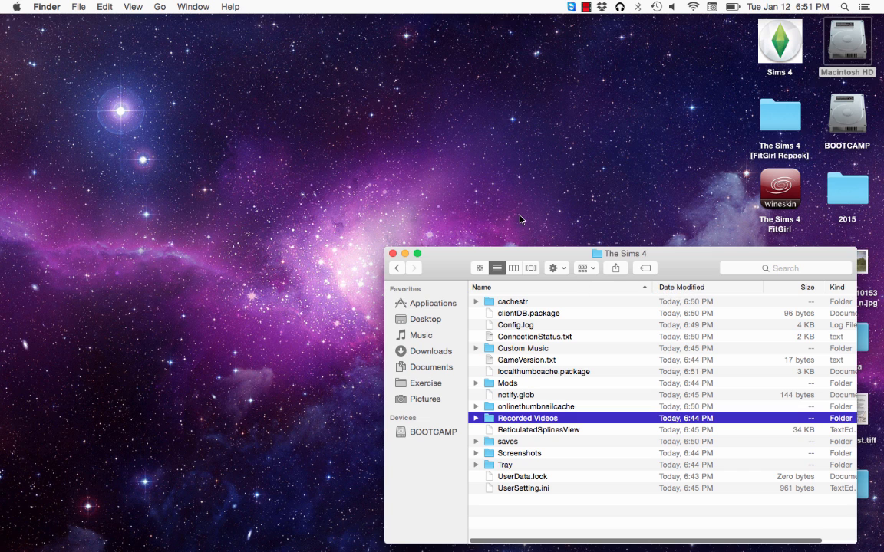
mouse_move(428, 267)
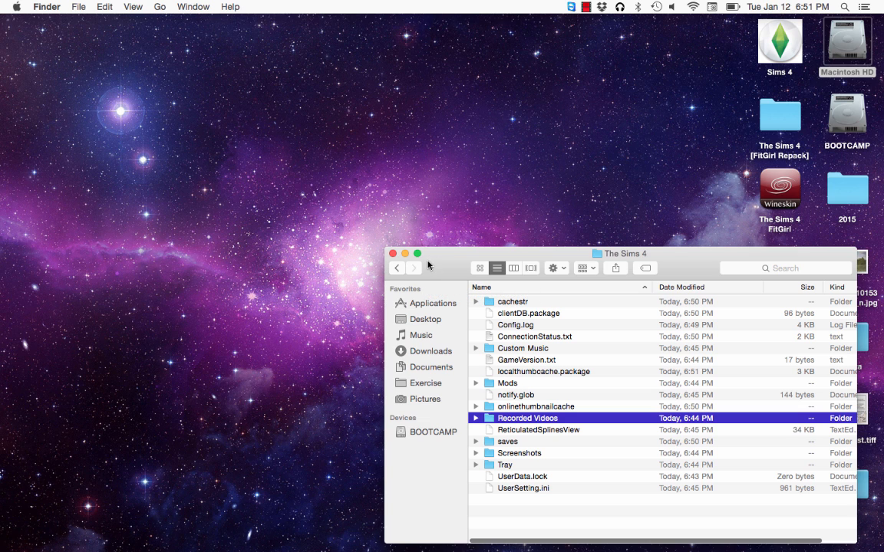
mouse_move(539, 272)
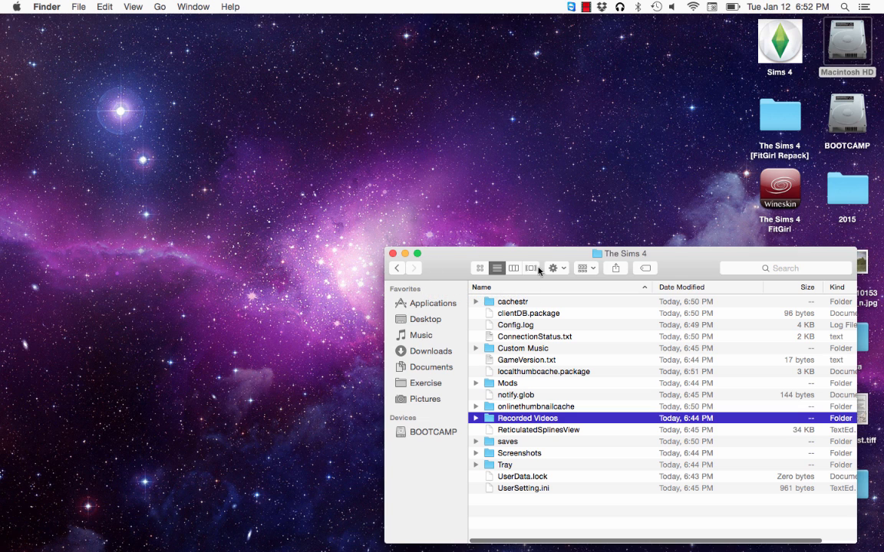
left_click_drag(621, 253, 494, 126)
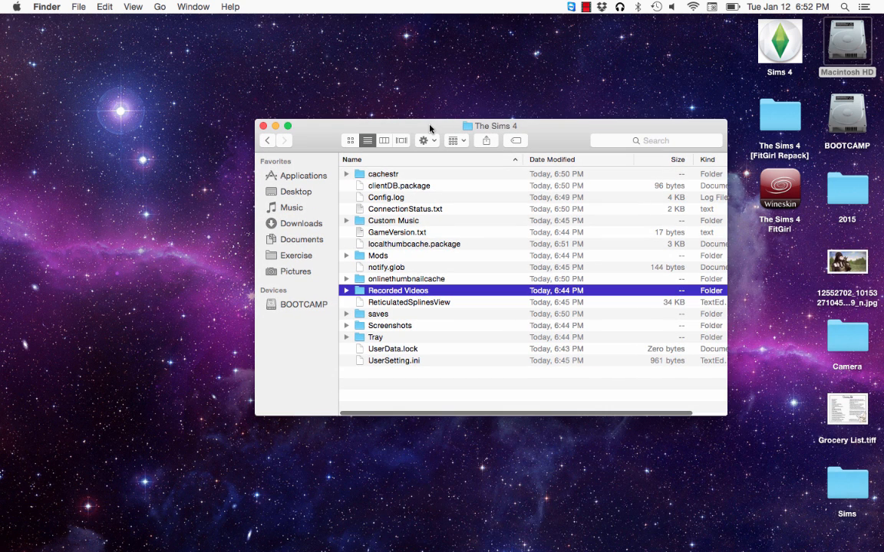
mouse_move(267, 139)
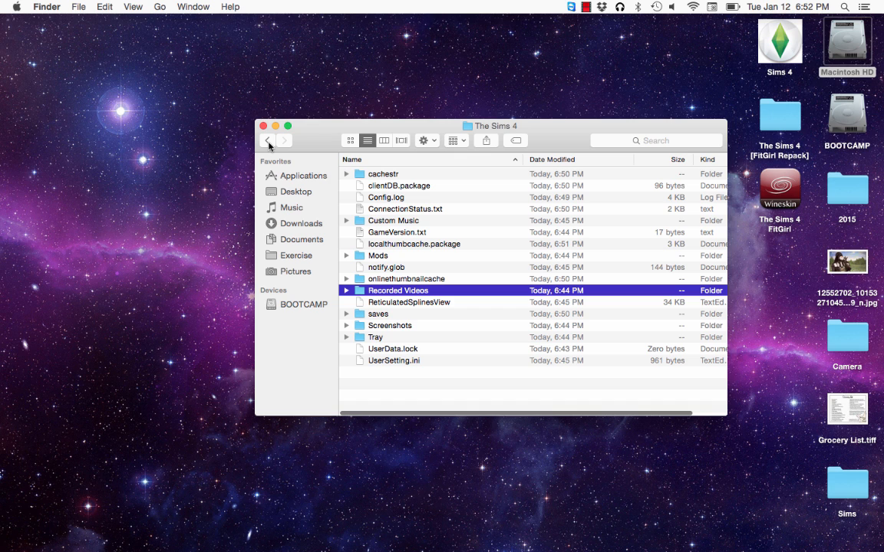
mouse_move(289, 310)
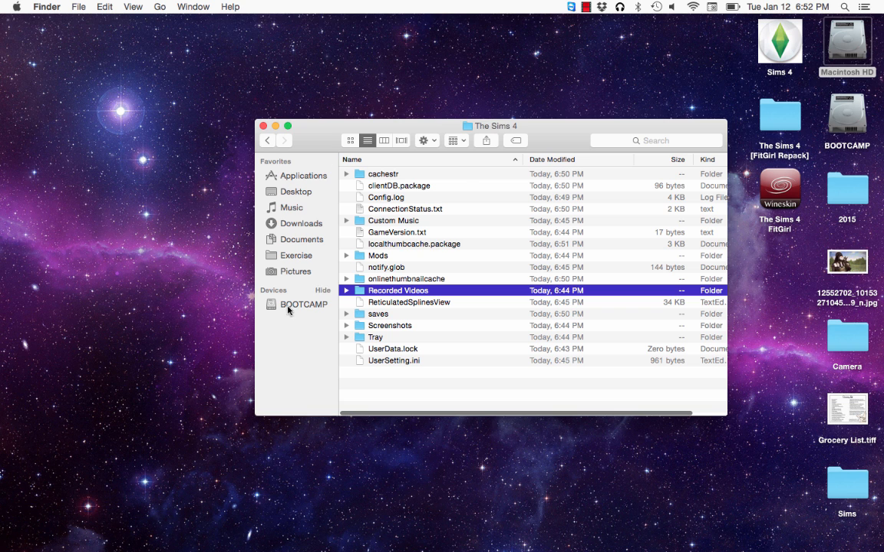
mouse_move(557, 127)
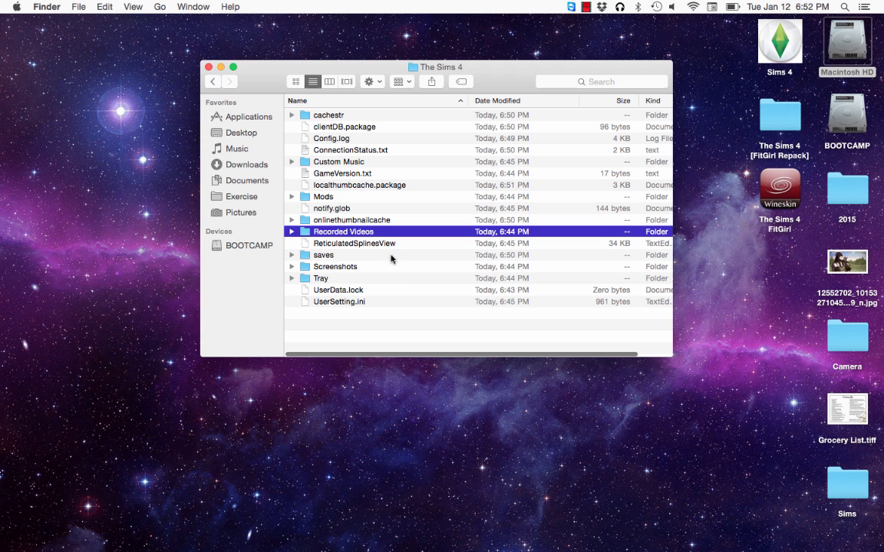
mouse_move(442, 197)
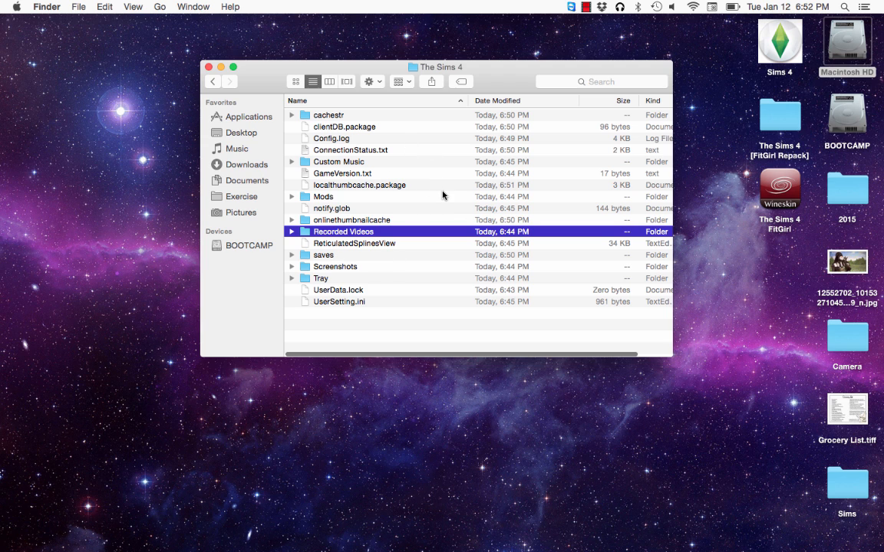
left_click(322, 255)
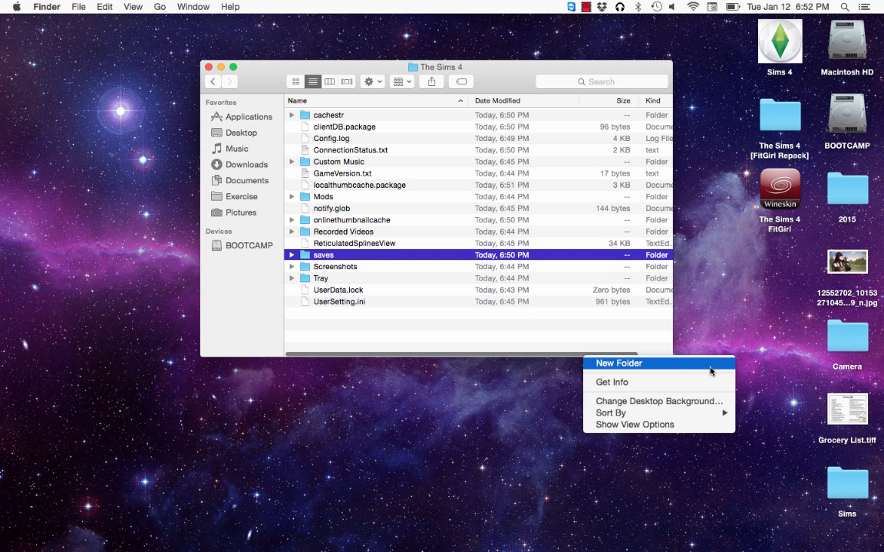
Name the desktop folder Test, move Mods and saves into it, and go back to Electronic Arts.
left_click(618, 362)
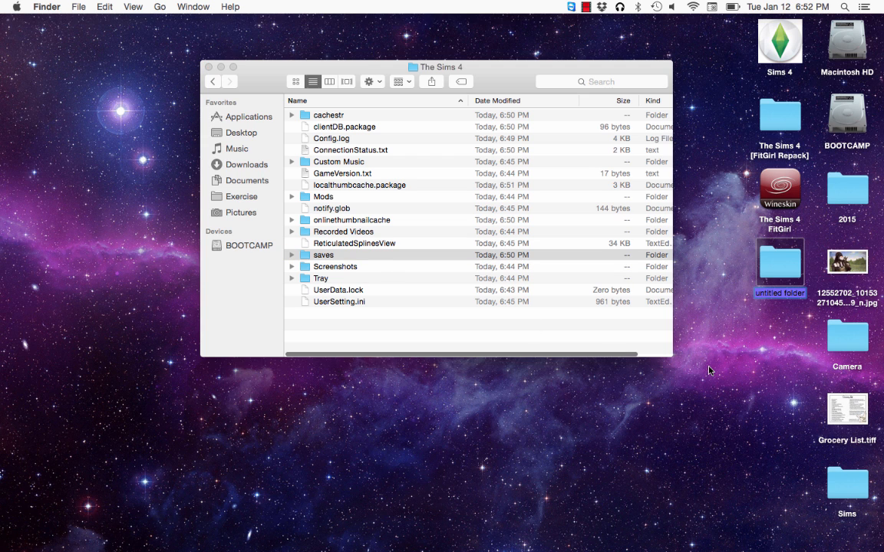
type("Test")
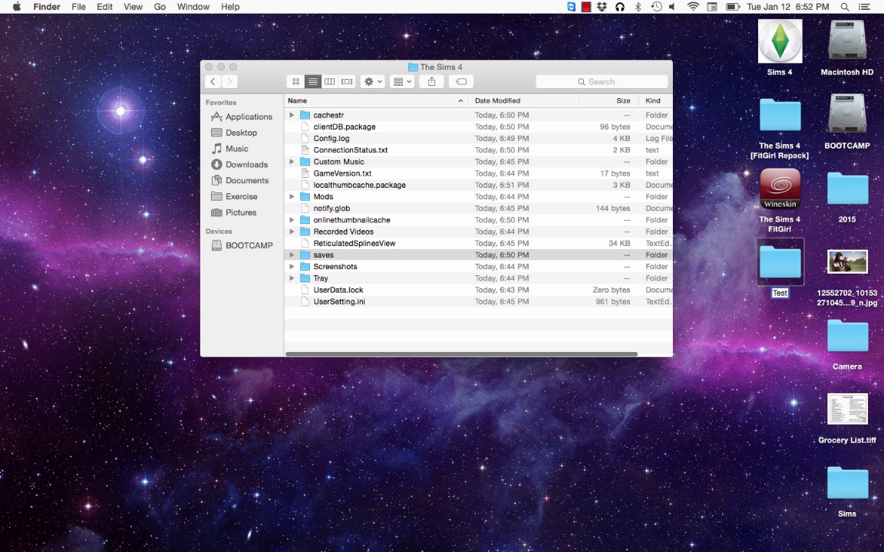
left_click(322, 255)
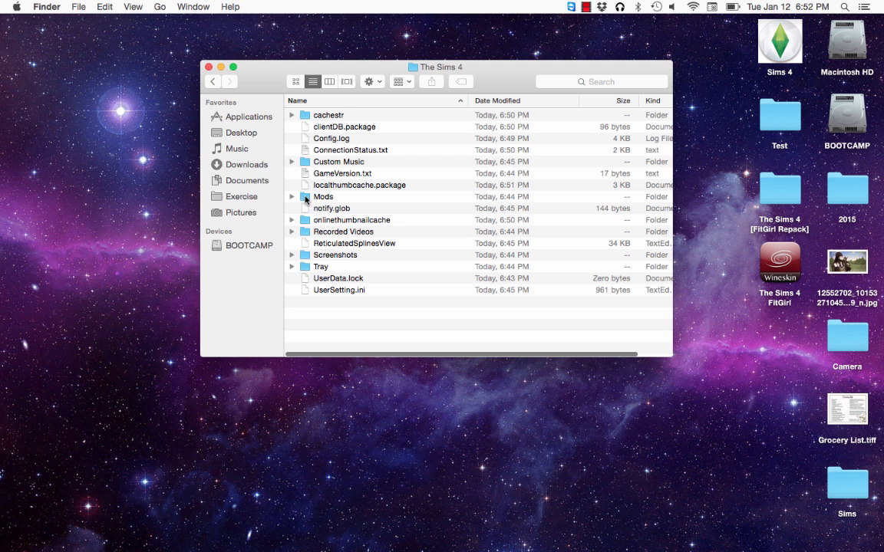
left_click(322, 197)
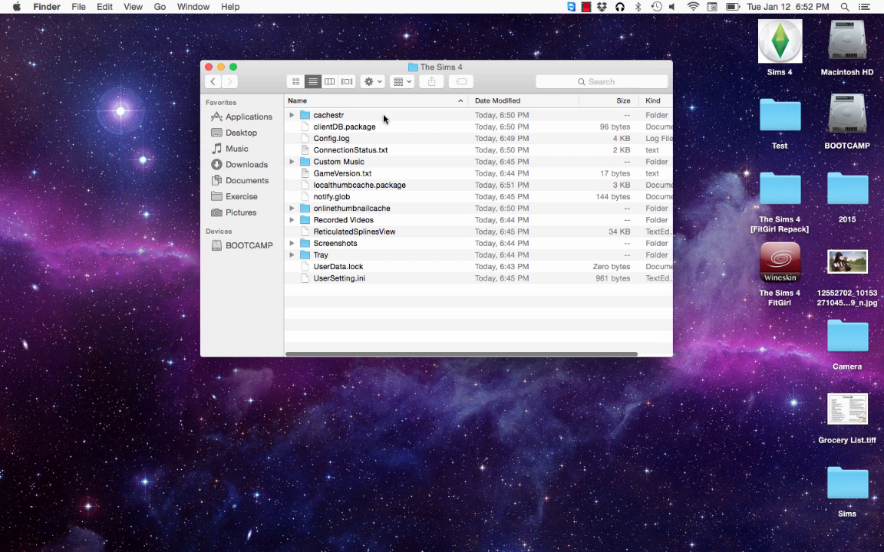
left_click(212, 82)
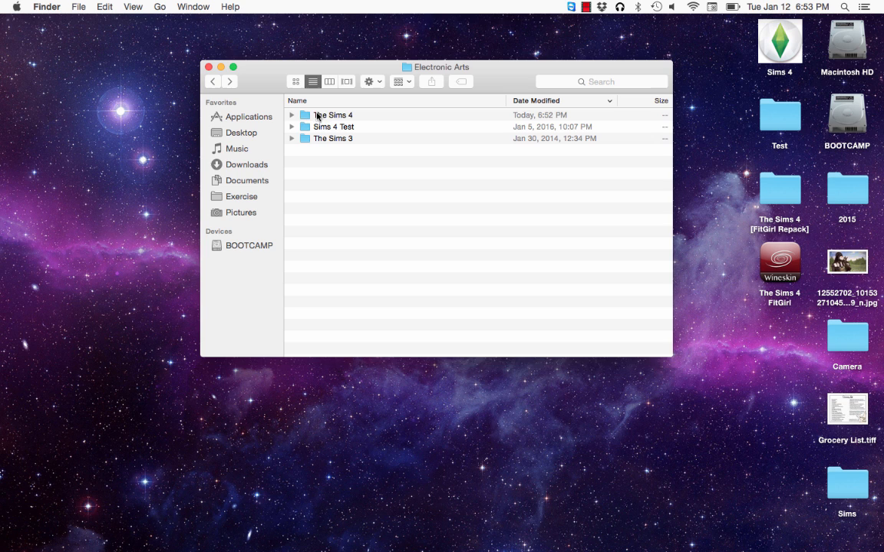
Select The Sims 4 folder in Electronic Arts and bring up its context menu for trashing.
left_click(333, 114)
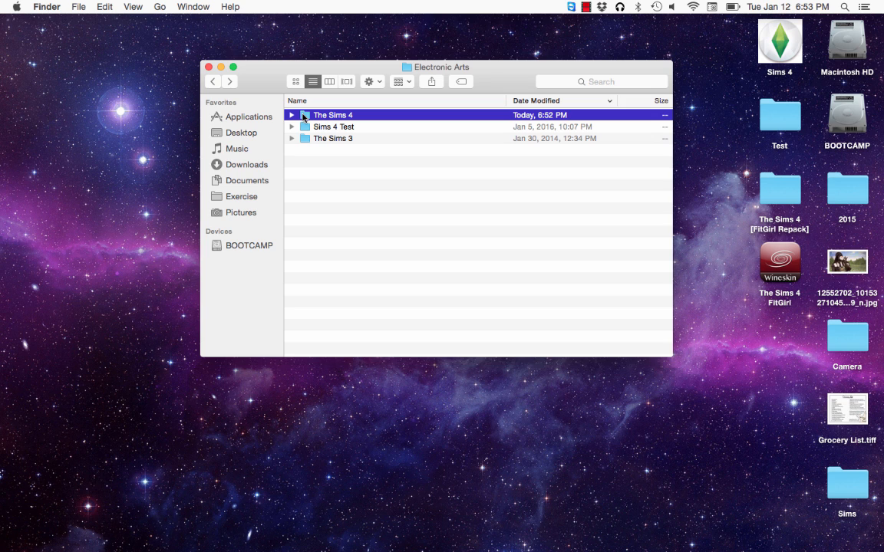
right_click(333, 113)
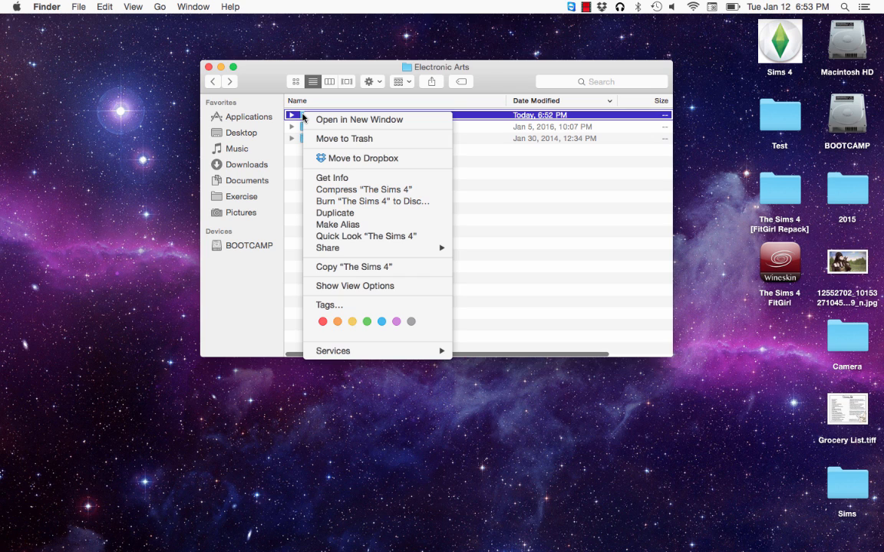
mouse_move(356, 144)
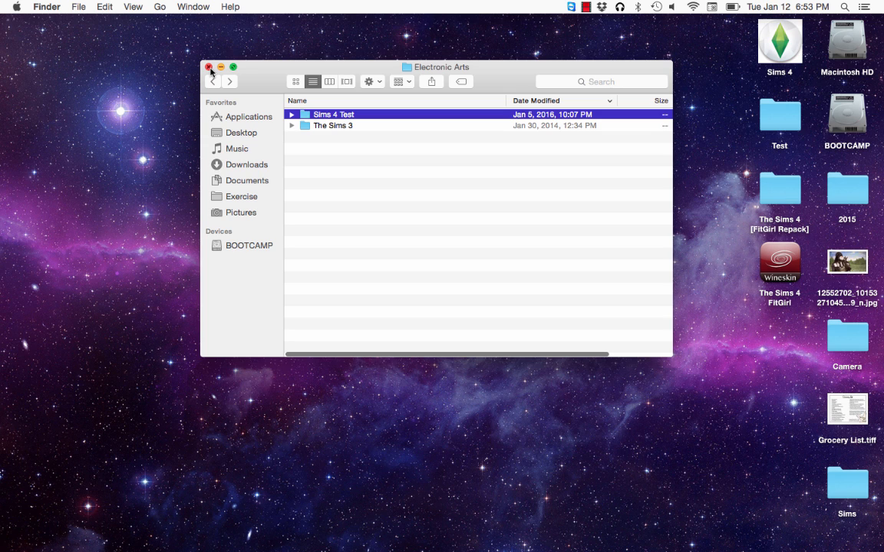
mouse_move(534, 167)
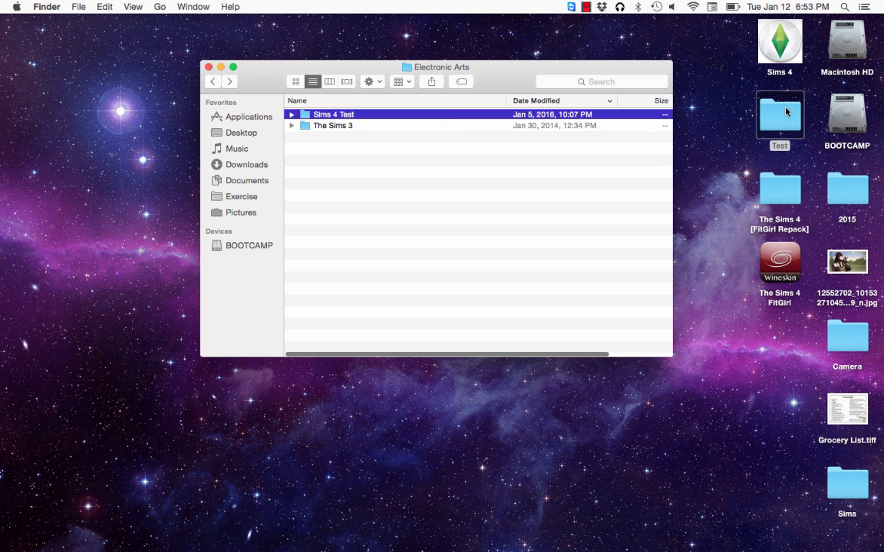
Check that Test holds Mods and saves, then launch The Sims 4 from the desktop.
double_click(333, 114)
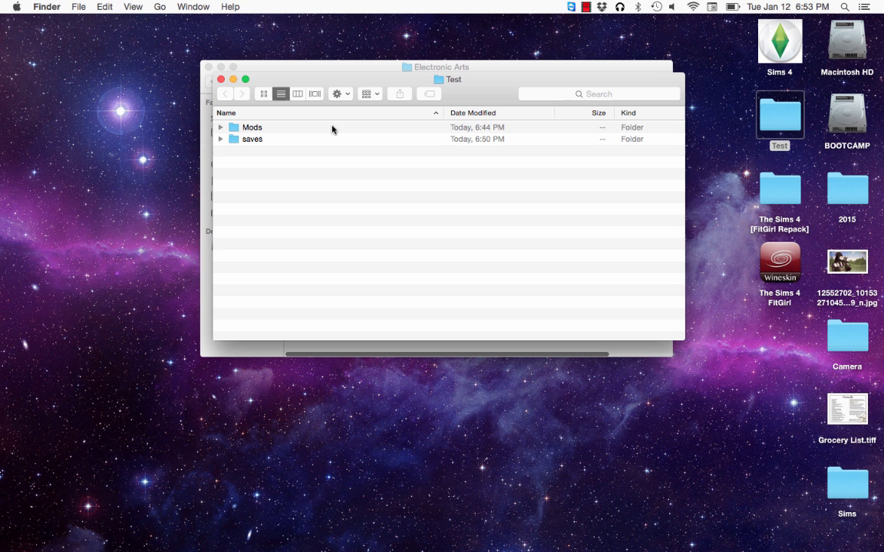
left_click(224, 83)
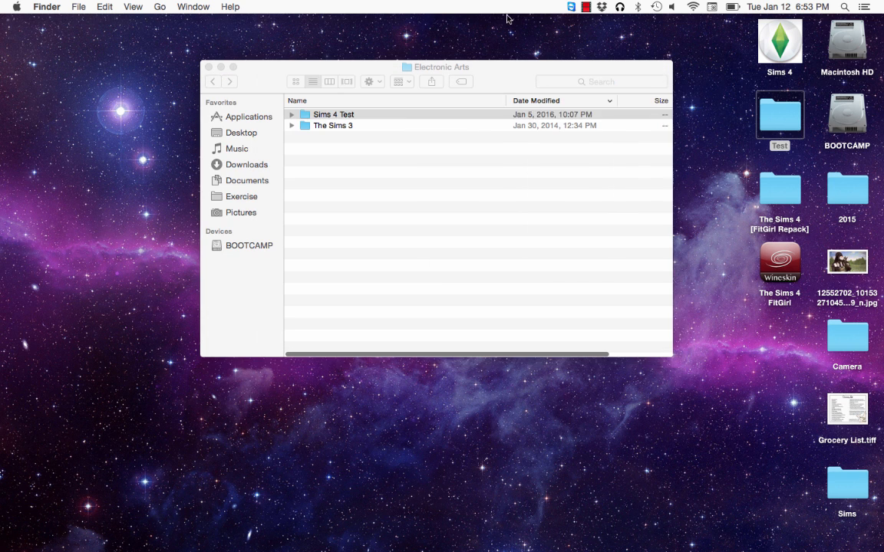
left_click(780, 43)
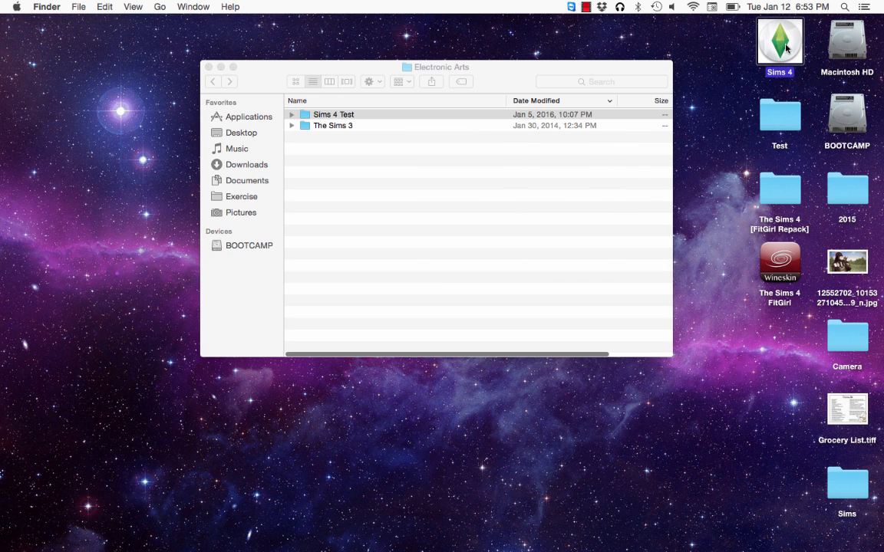
left_click(780, 42)
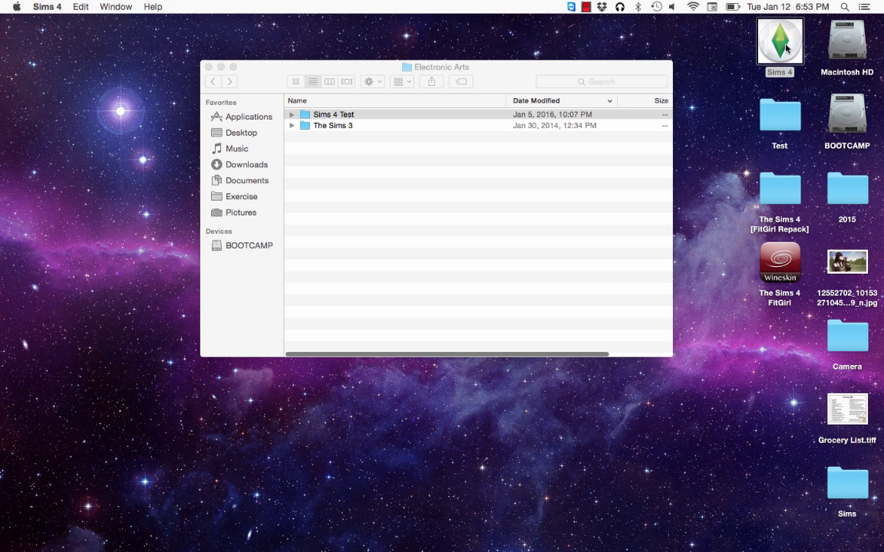
mouse_move(267, 83)
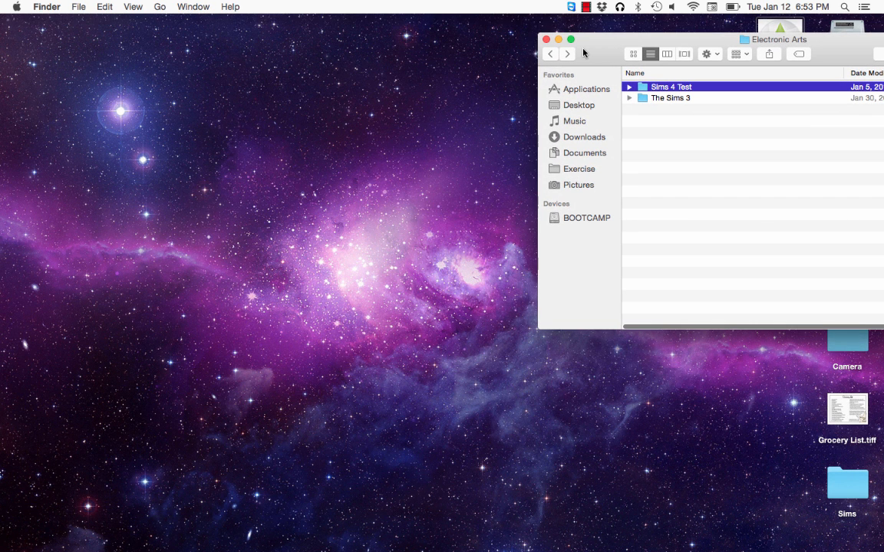
mouse_move(503, 140)
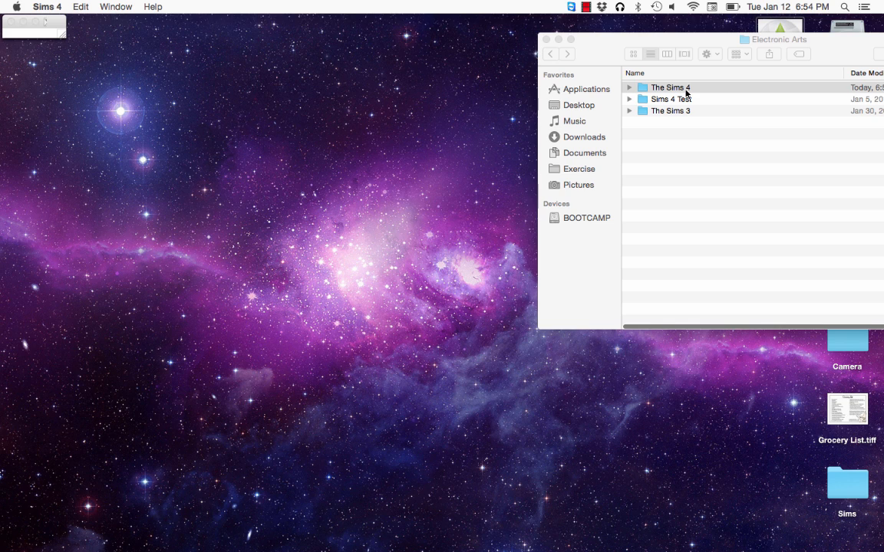
Wait for The Sims 4 to load to the Get Together welcome screen, regenerating its user folder.
double_click(669, 86)
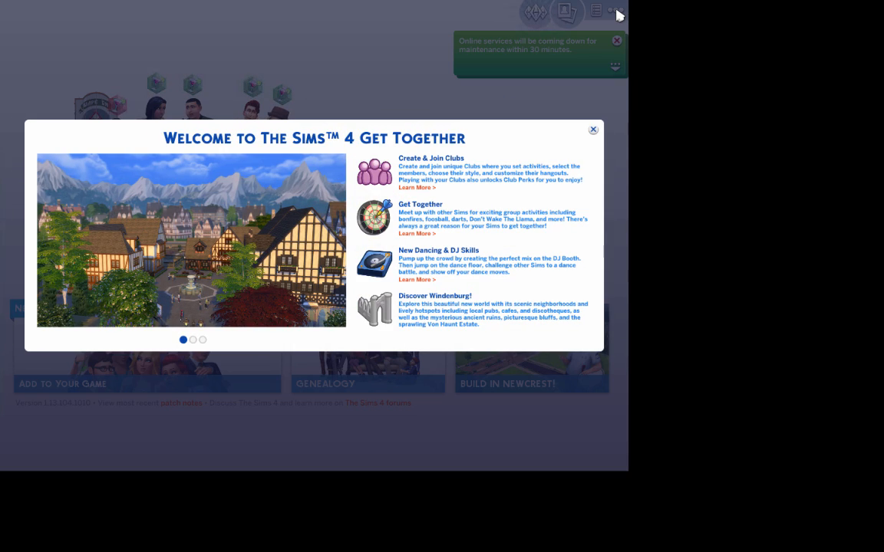
Dismiss the Get Together welcome screen and quit back toward Finder.
left_click(592, 129)
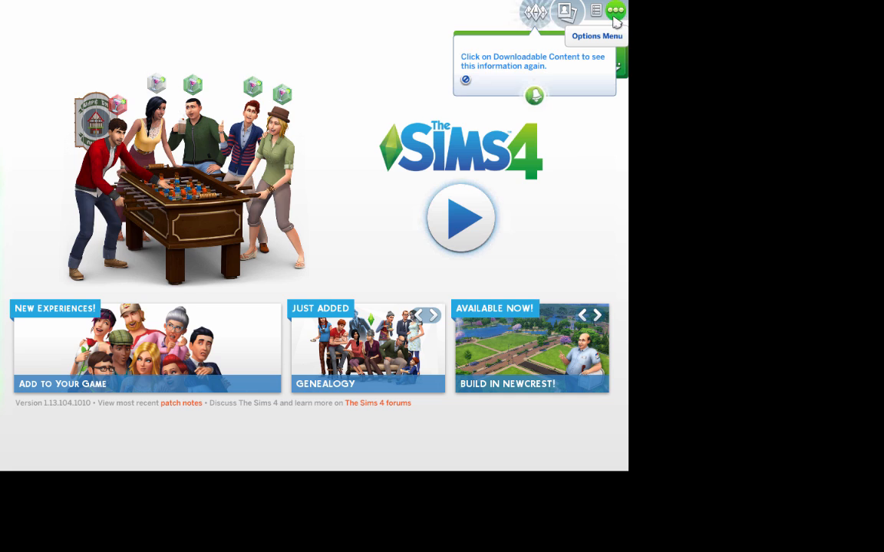
left_click(316, 370)
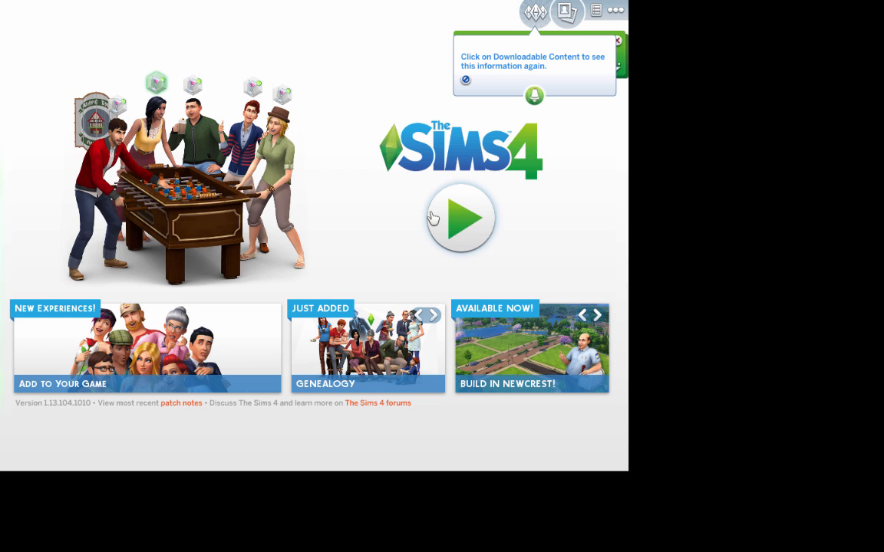
mouse_move(402, 241)
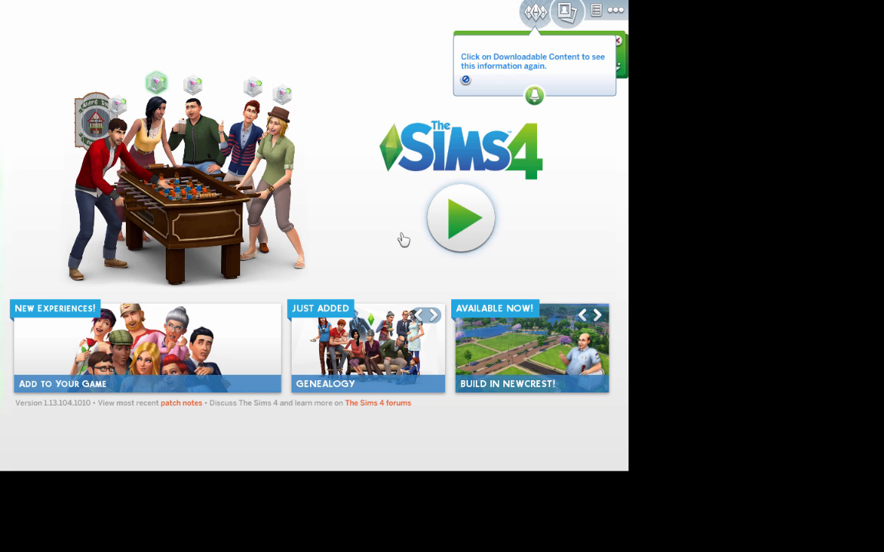
mouse_move(436, 170)
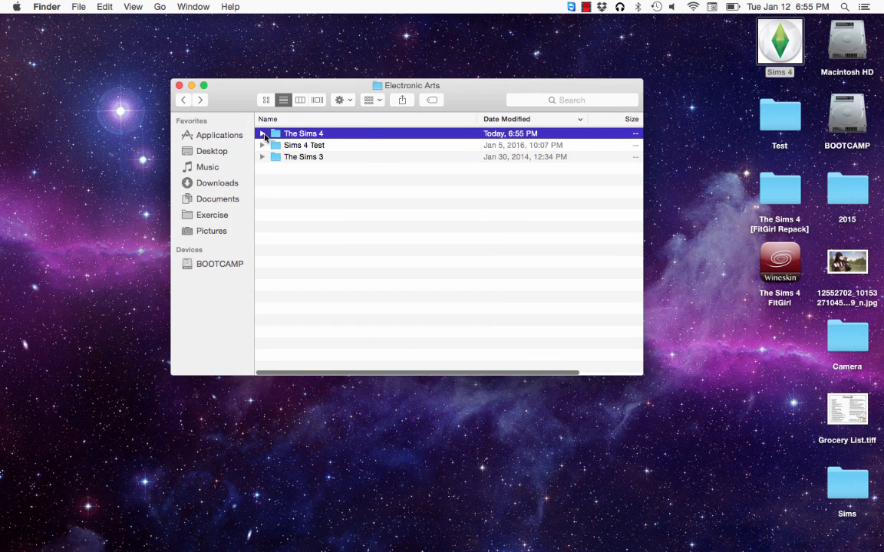
Drag Mods and saves from Test into the new The Sims 4 folder, replacing all existing items.
double_click(304, 132)
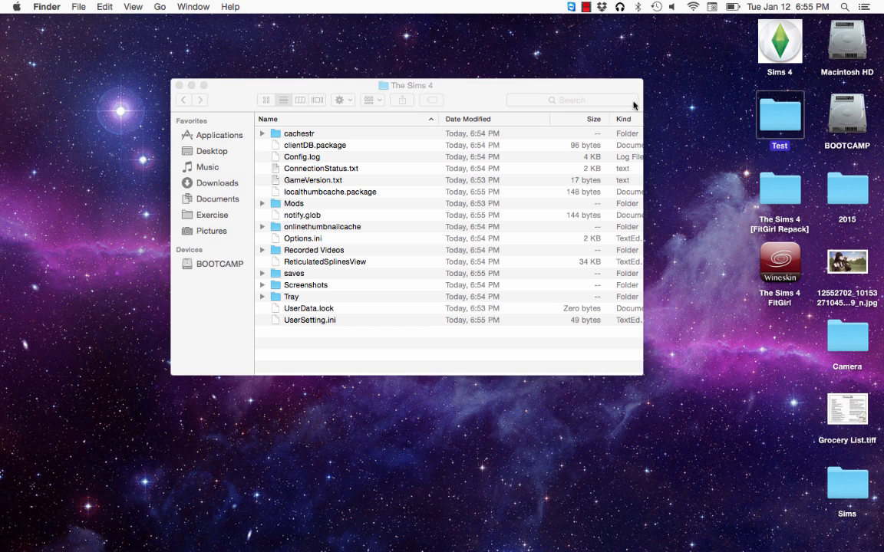
double_click(780, 115)
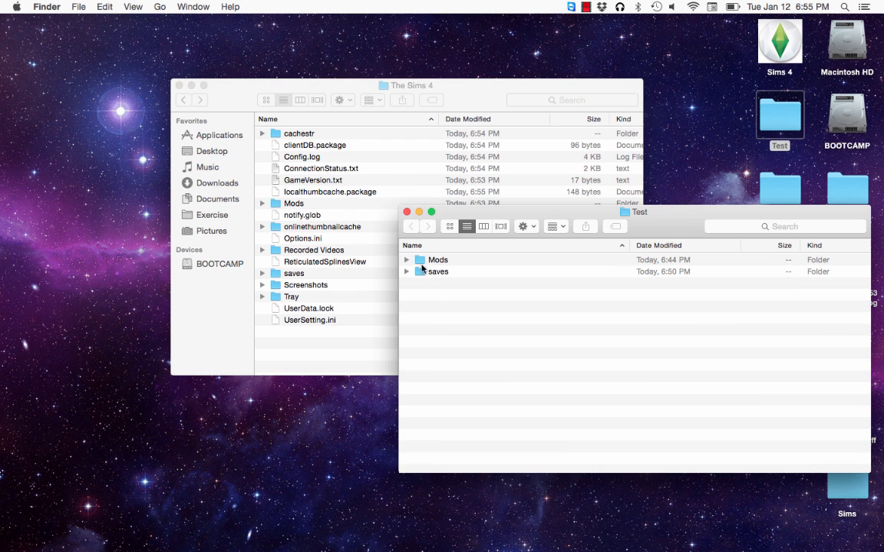
left_click_drag(438, 264, 335, 350)
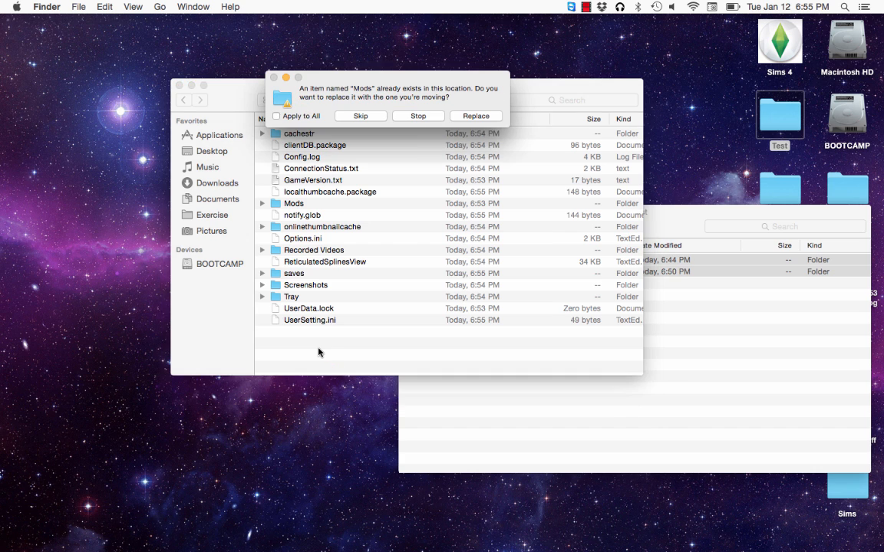
left_click(276, 117)
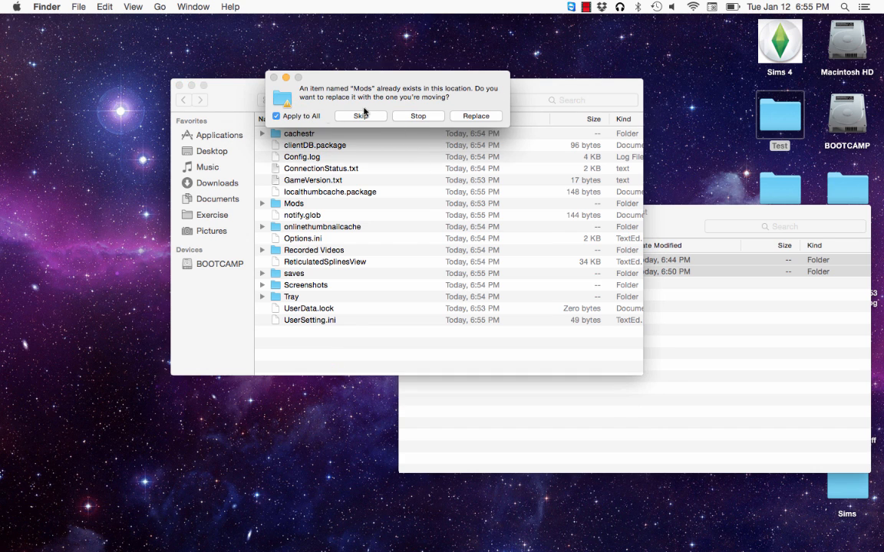
left_click(361, 117)
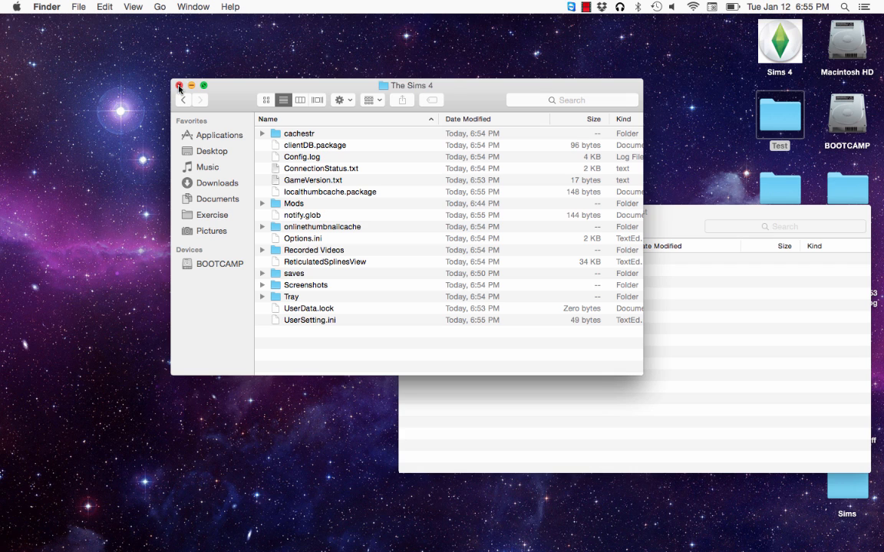
mouse_move(183, 100)
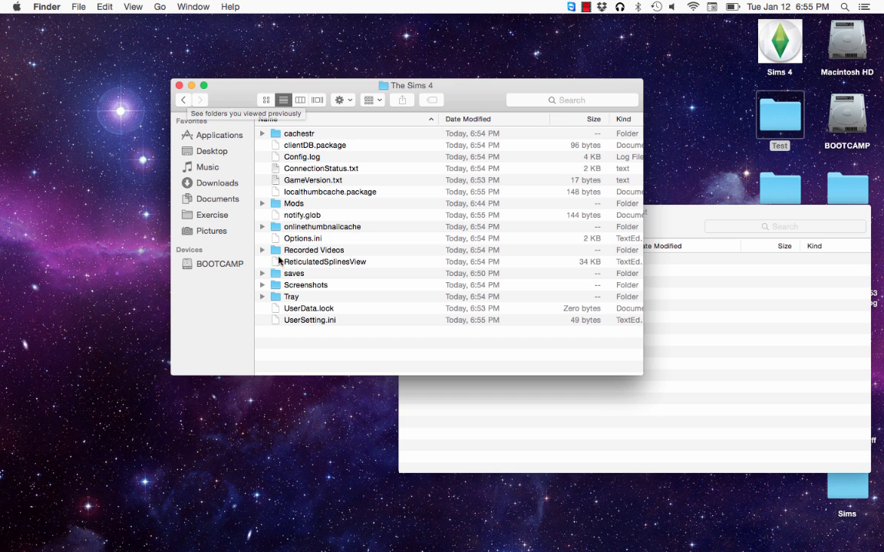
Expand saves and confirm Slot_00000001.save is present.
left_click(262, 273)
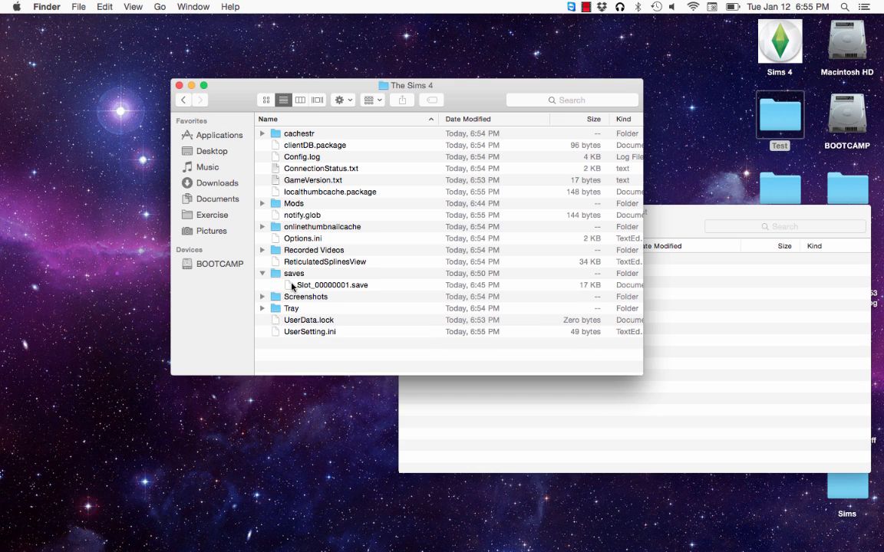
left_click(331, 284)
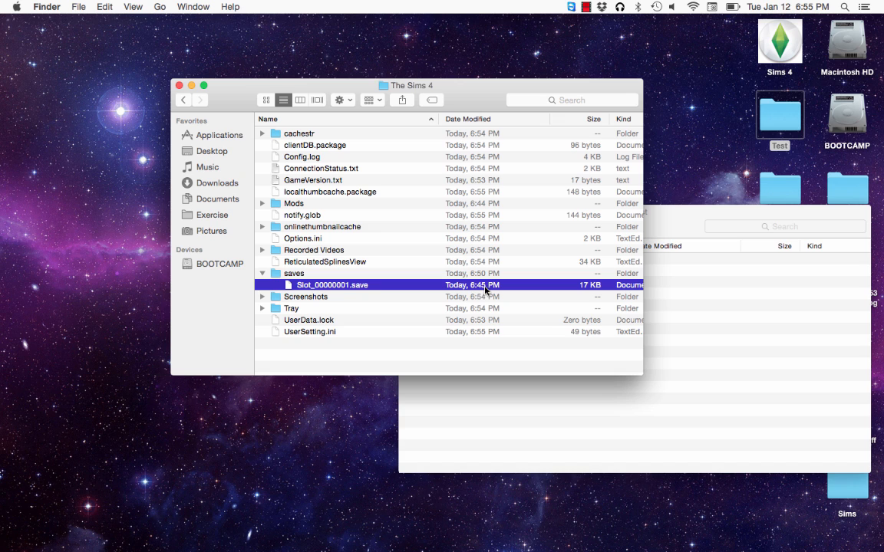
mouse_move(193, 182)
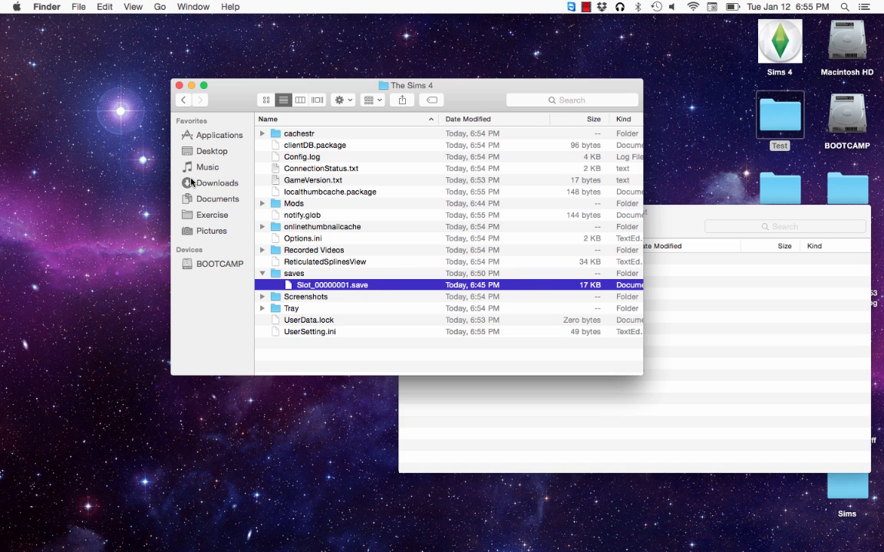
mouse_move(215, 111)
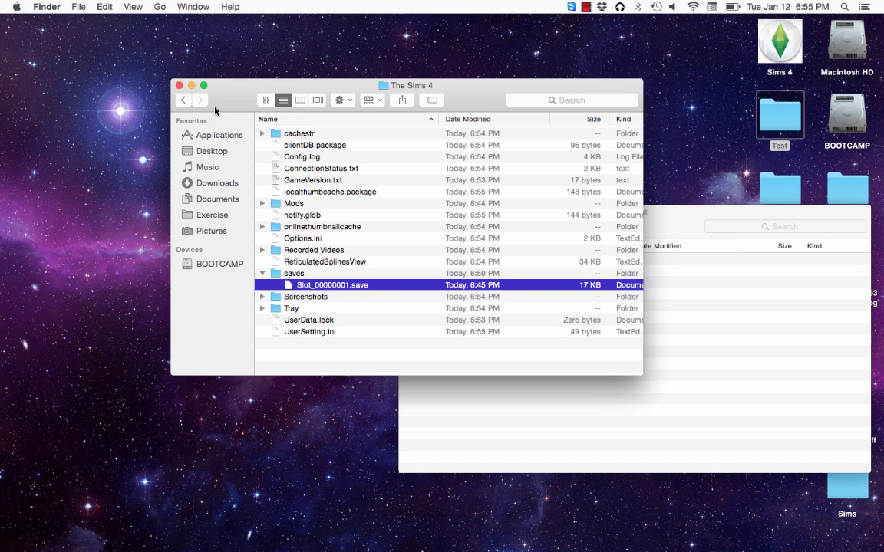